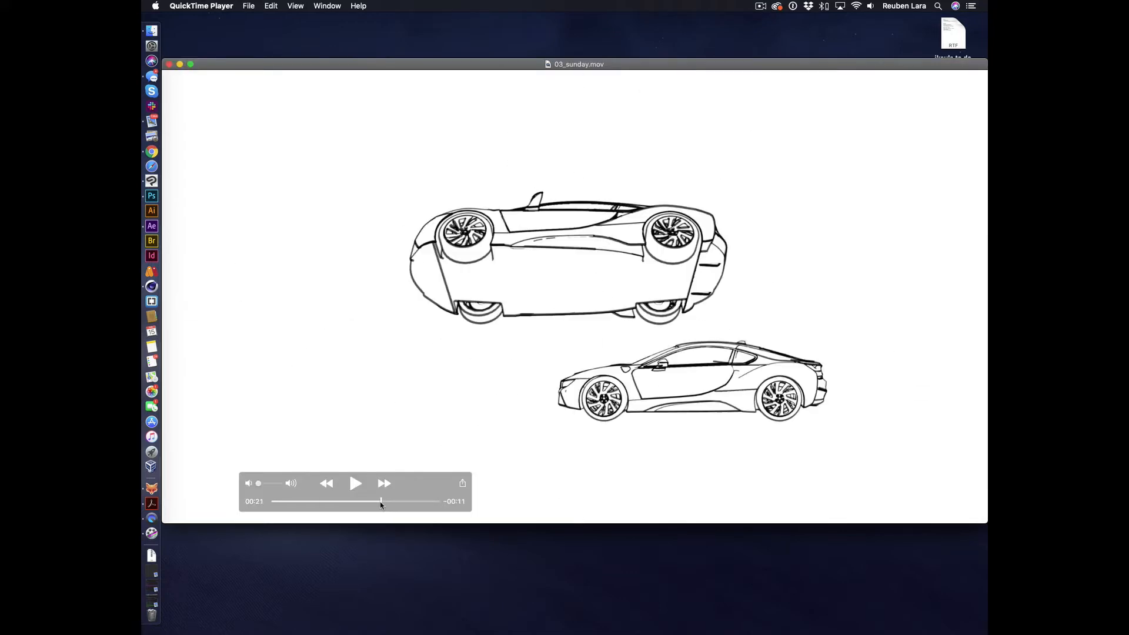
- Scrub the QuickTime playhead back to the car side-window close-up at 00:15
left_click_drag(381, 502, 350, 501)
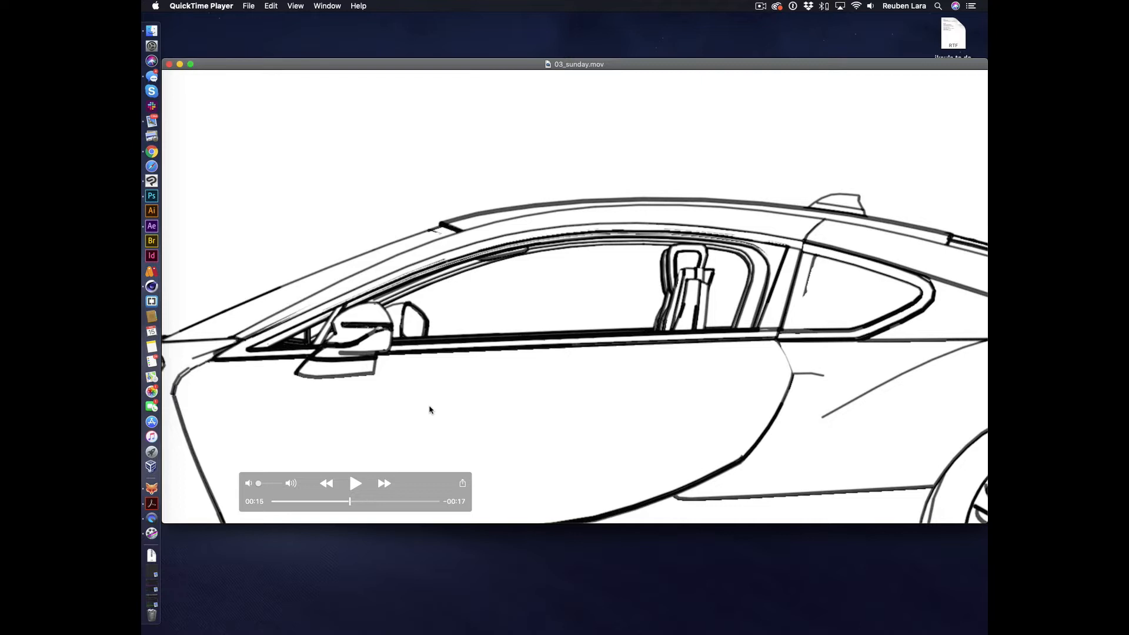
mouse_move(569, 268)
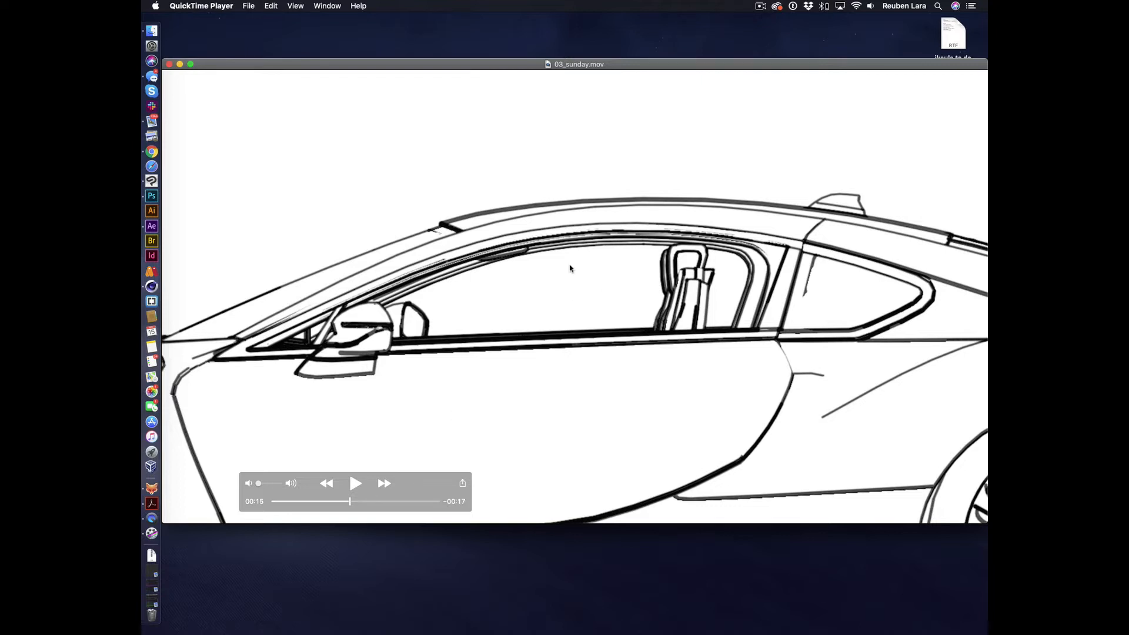
mouse_move(654, 317)
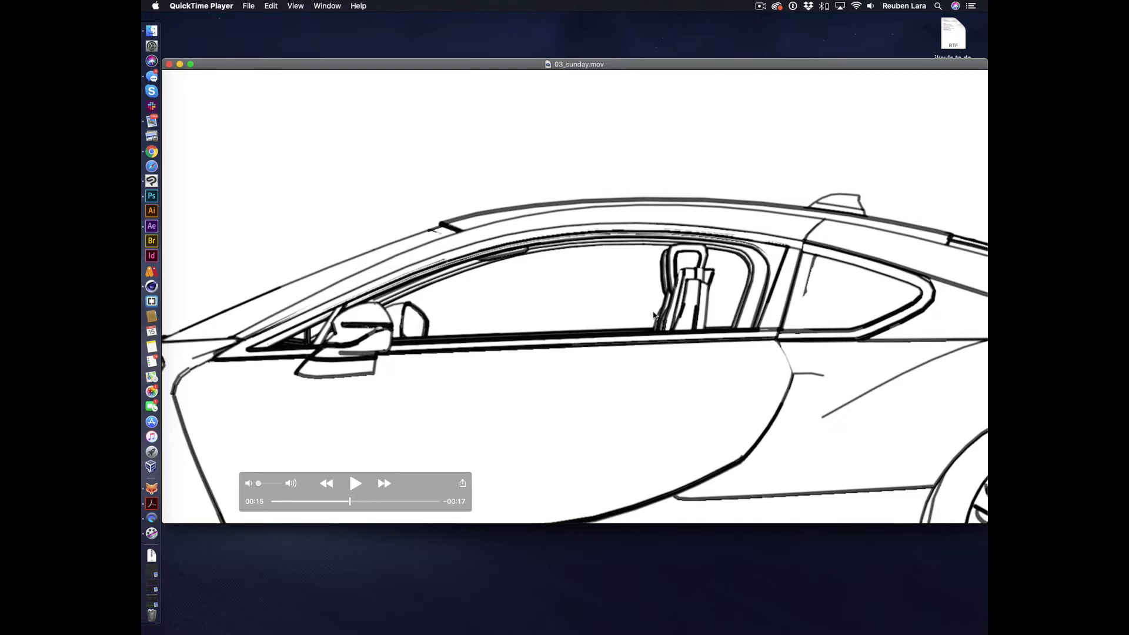
mouse_move(555, 262)
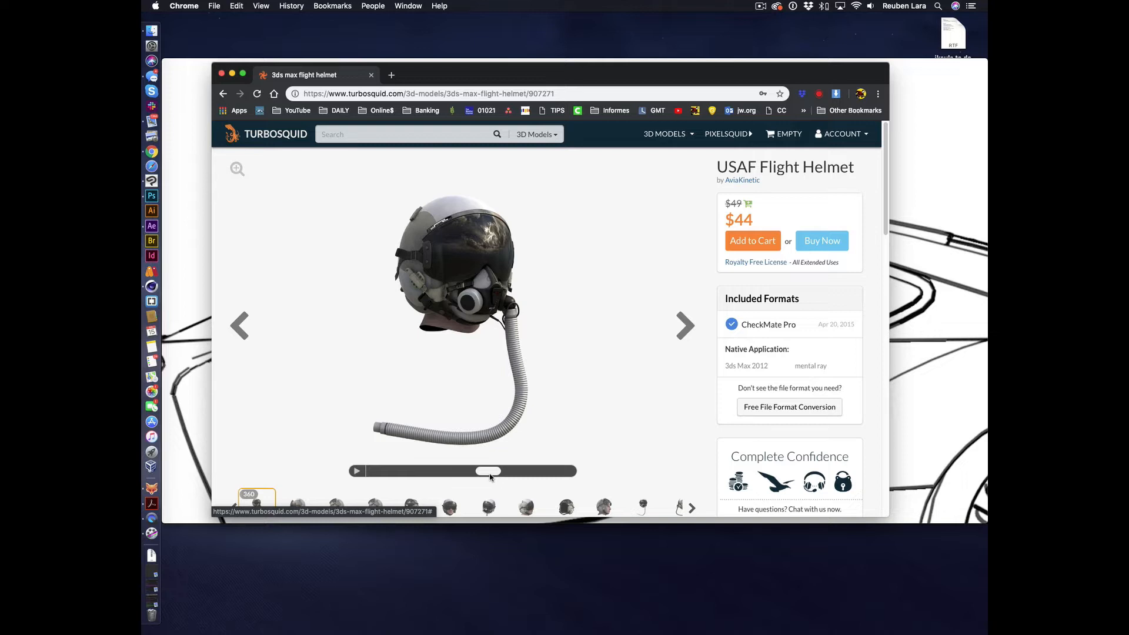
- Spin the TurboSquid USAF Flight Helmet 360 viewer to other angles, then switch to Finder
left_click_drag(490, 471, 404, 471)
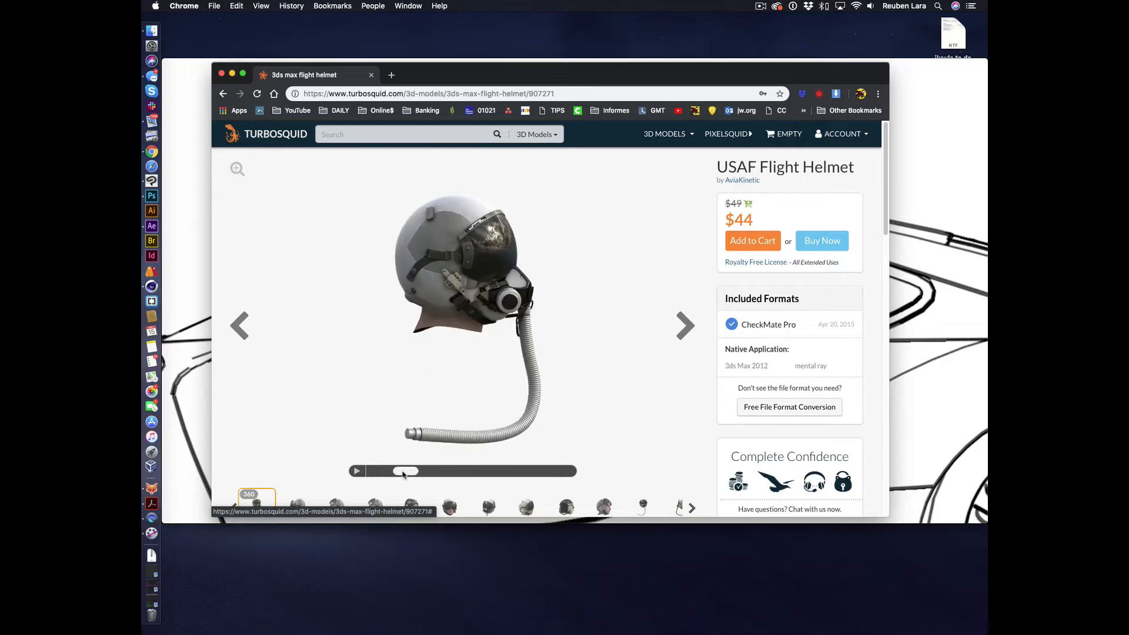
left_click_drag(403, 471, 486, 471)
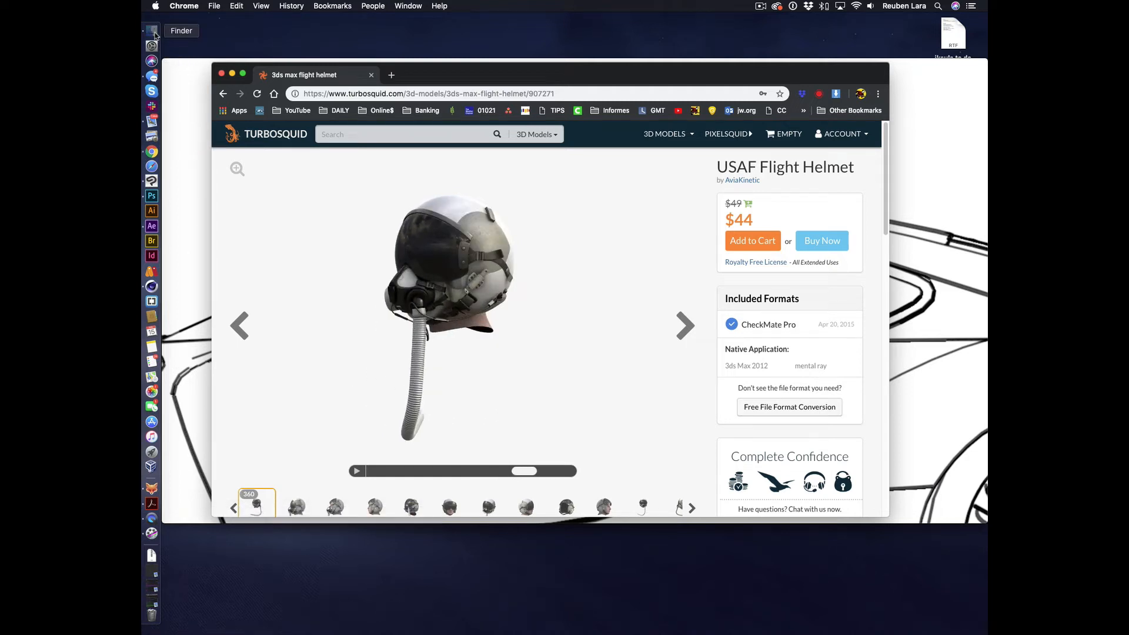
left_click(151, 31)
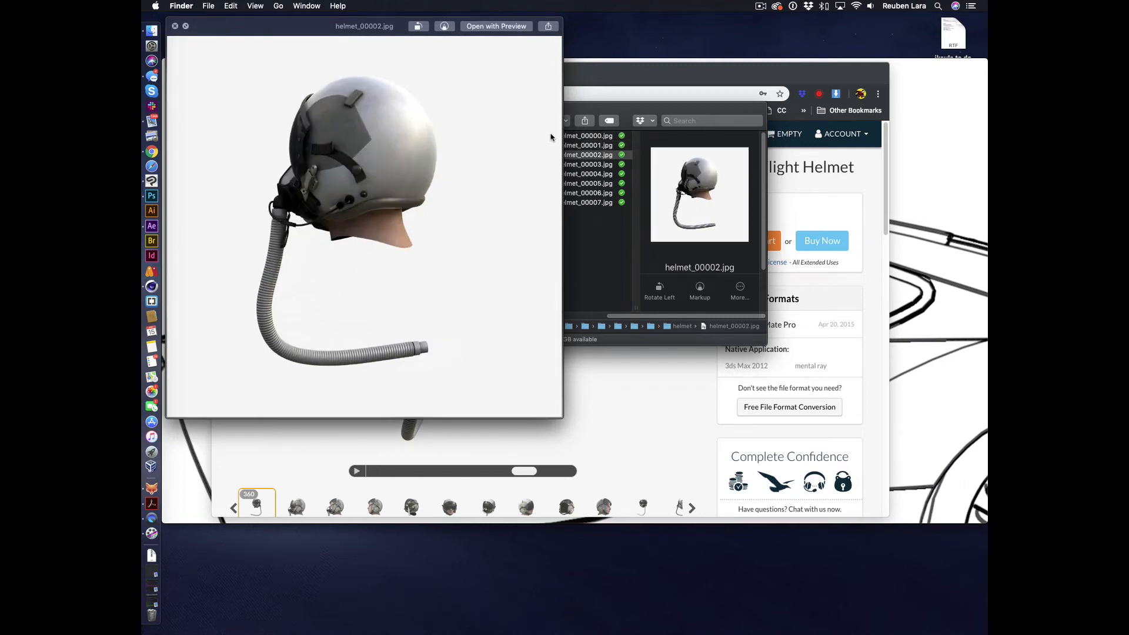
- Quick Look helmet_00000.jpg in the helmet folder, then close the preview
left_click(587, 174)
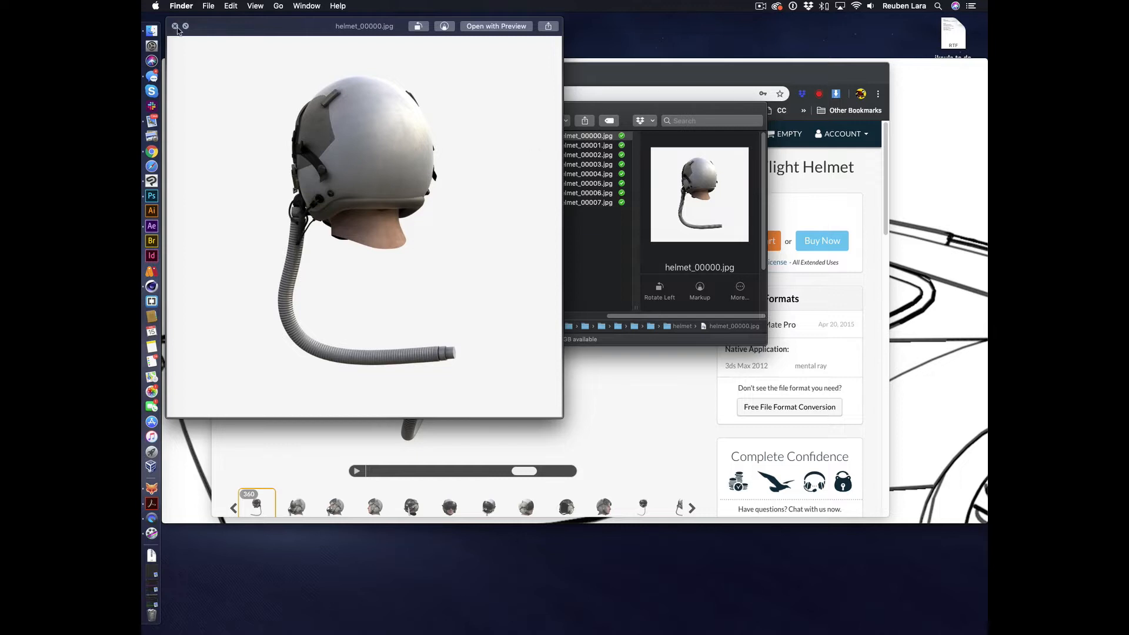
left_click(174, 26)
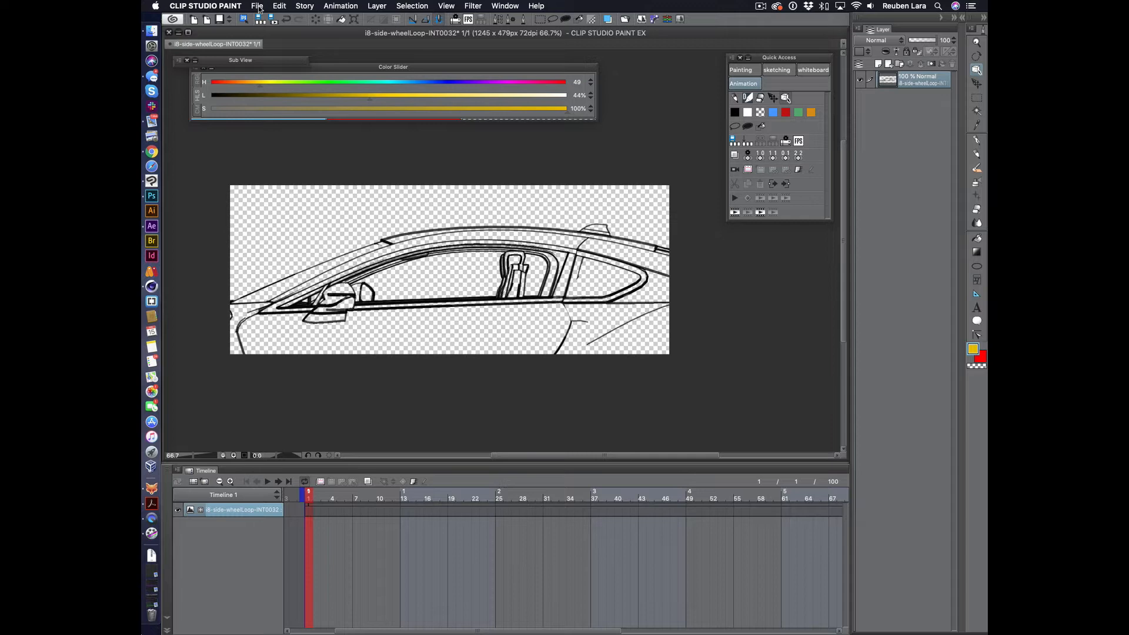
left_click(256, 6)
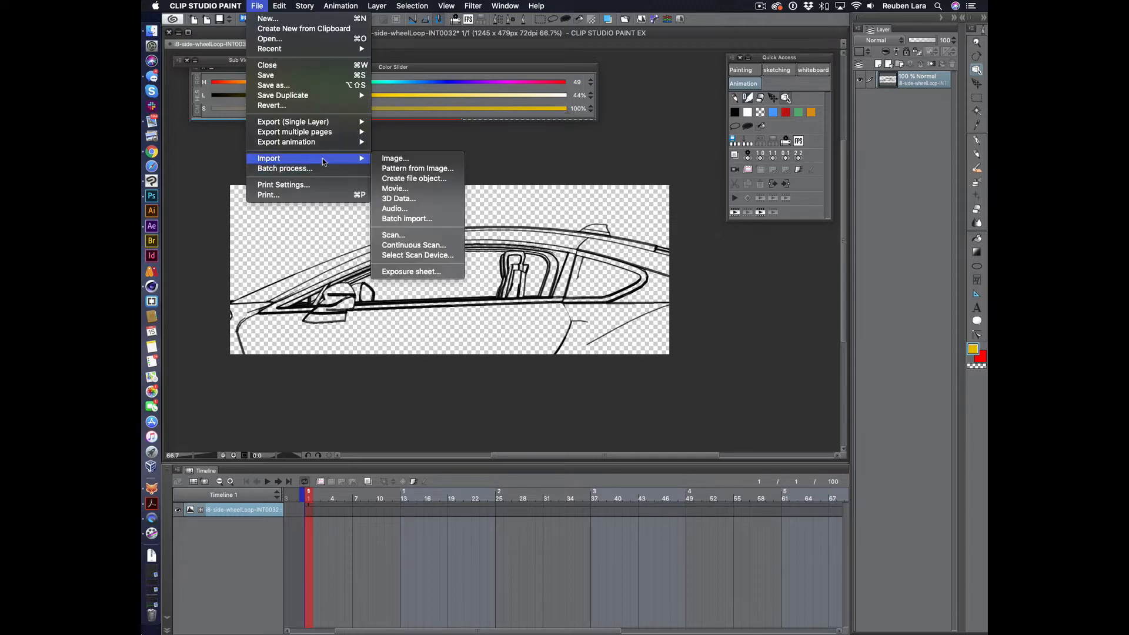
mouse_move(406, 219)
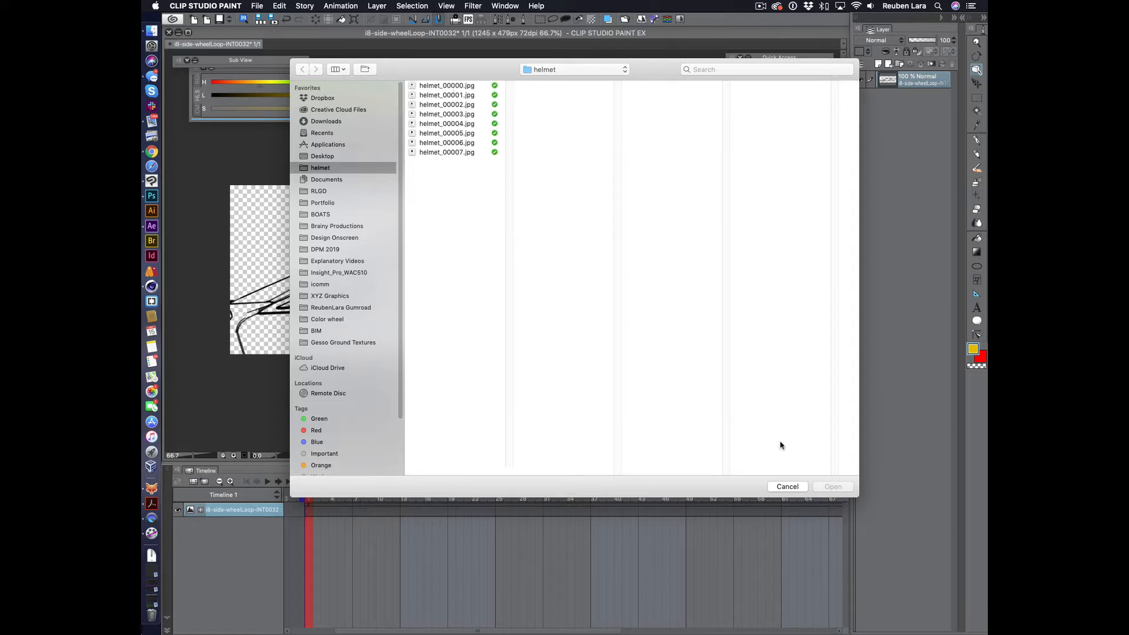
left_click(787, 486)
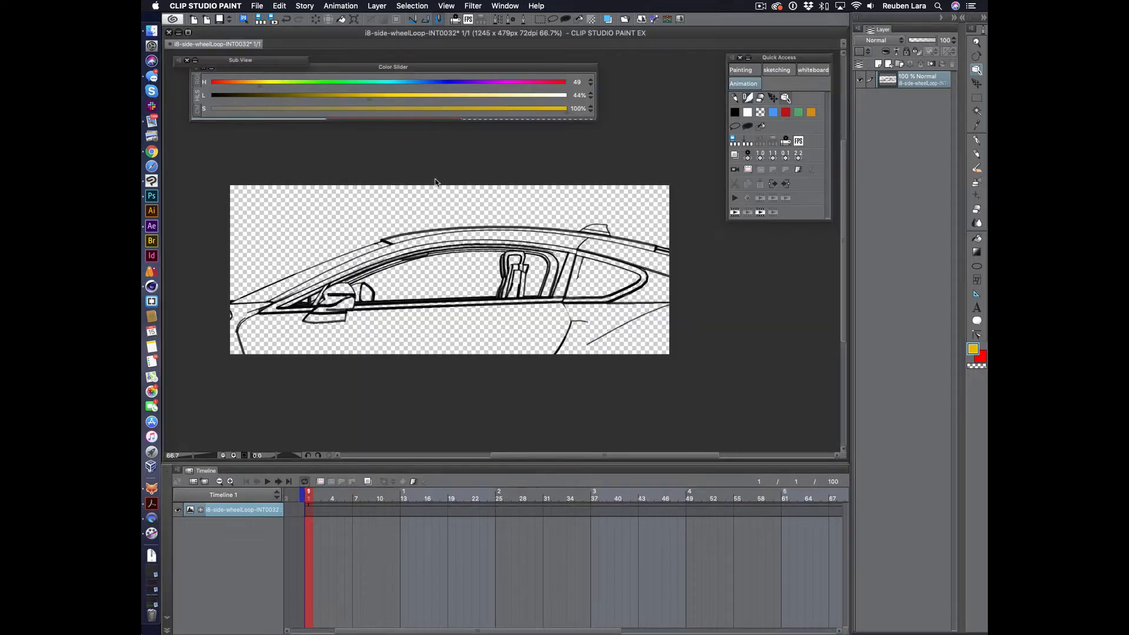
left_click(257, 6)
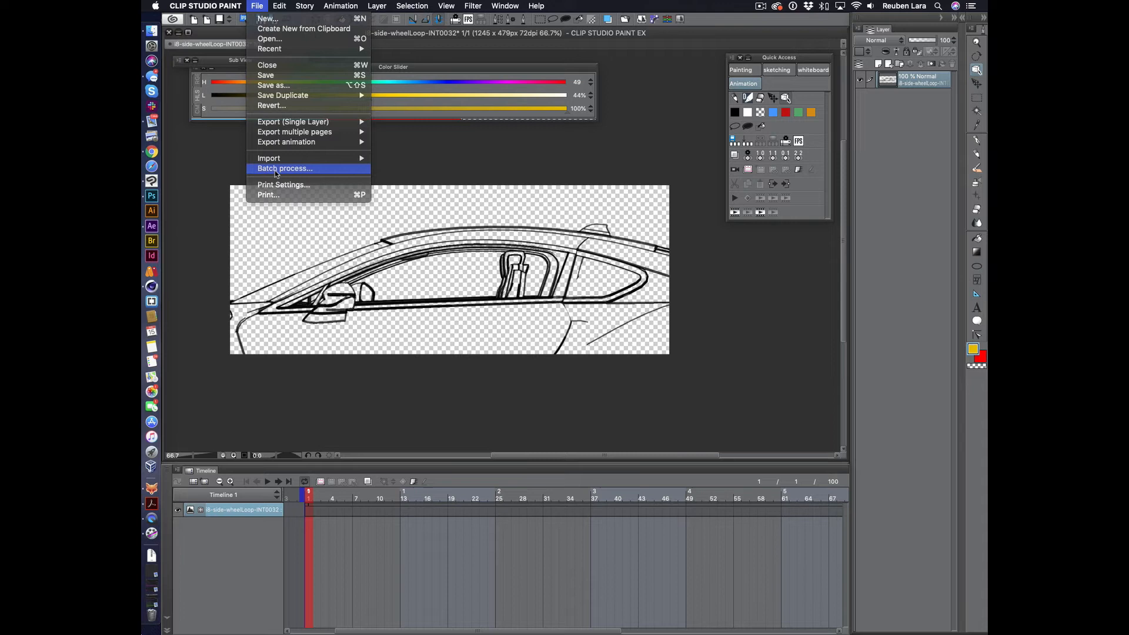
- Configure a batch process importing Image files into the current canvas and run it
left_click(283, 168)
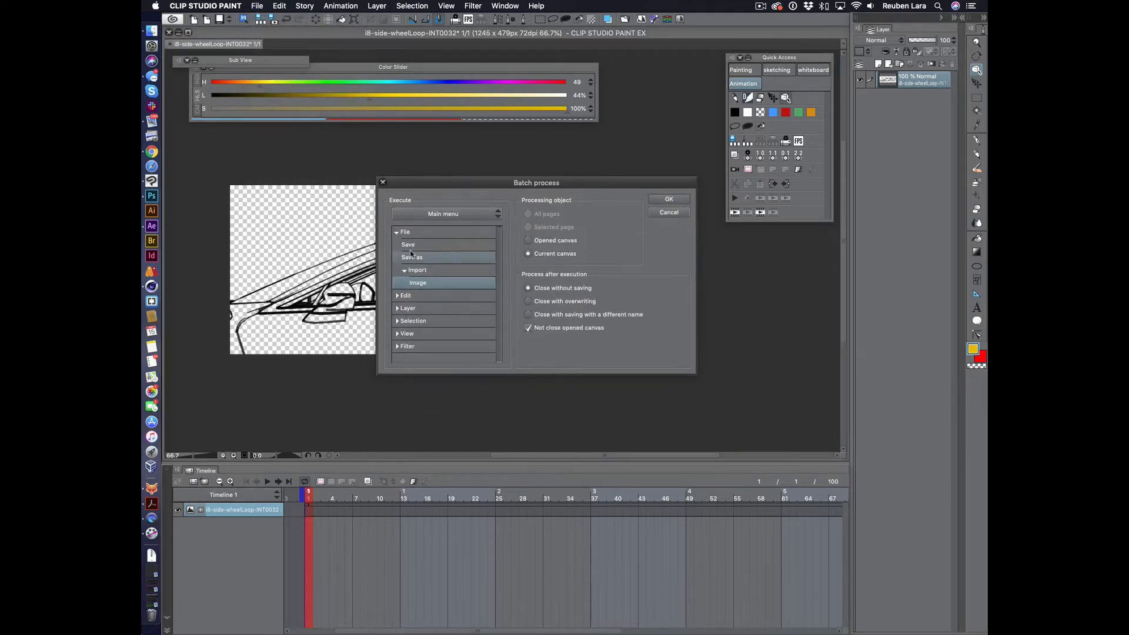
mouse_move(435, 270)
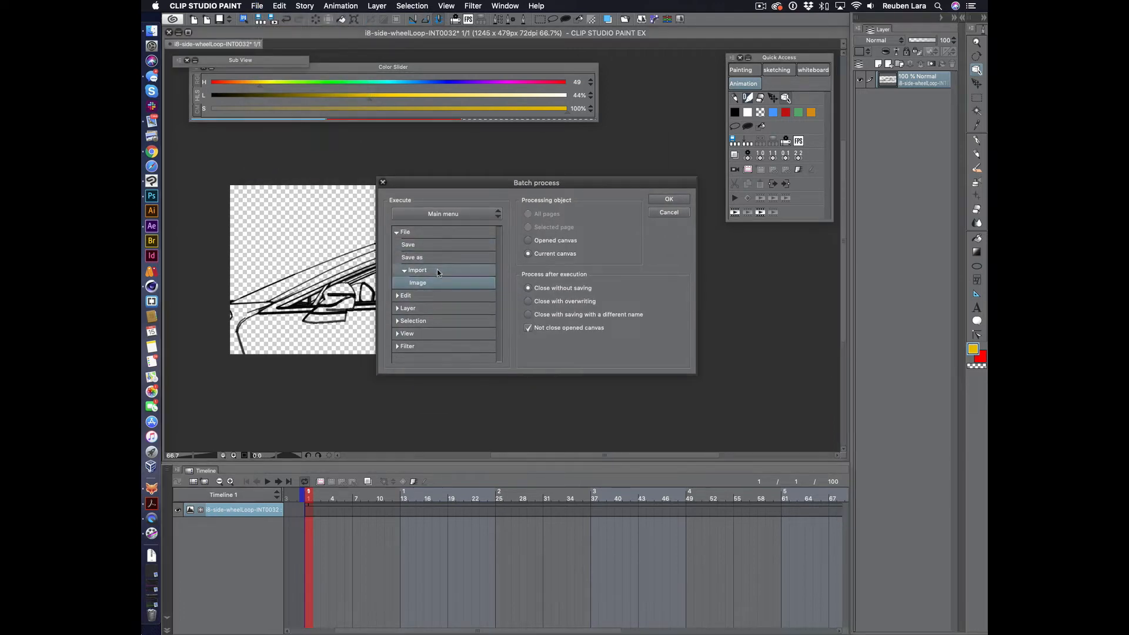
left_click(417, 282)
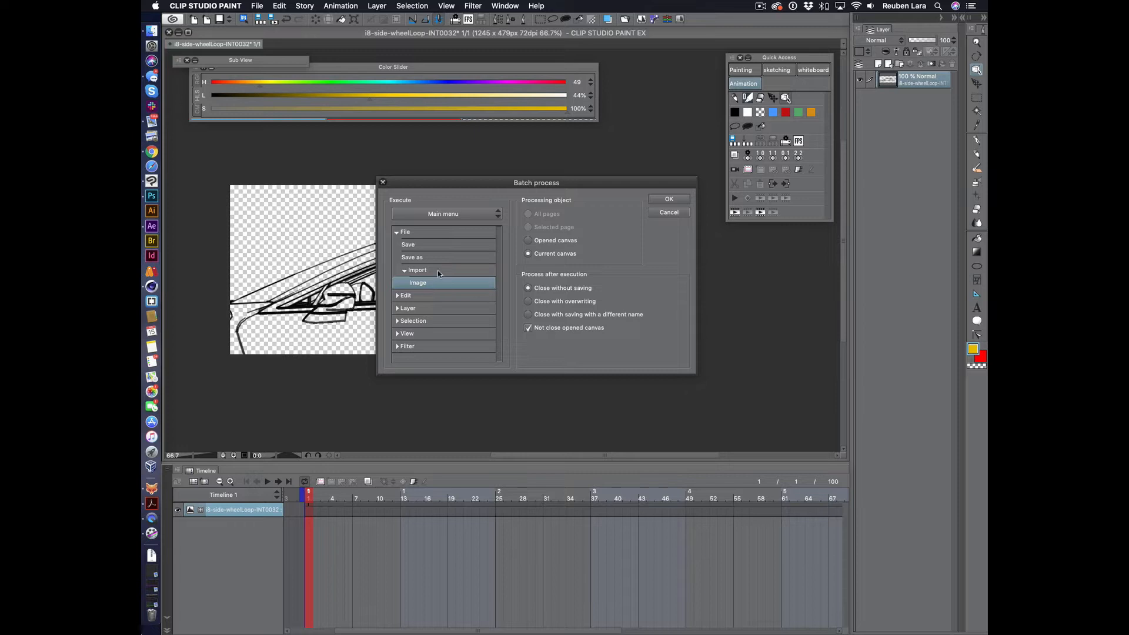
left_click(405, 231)
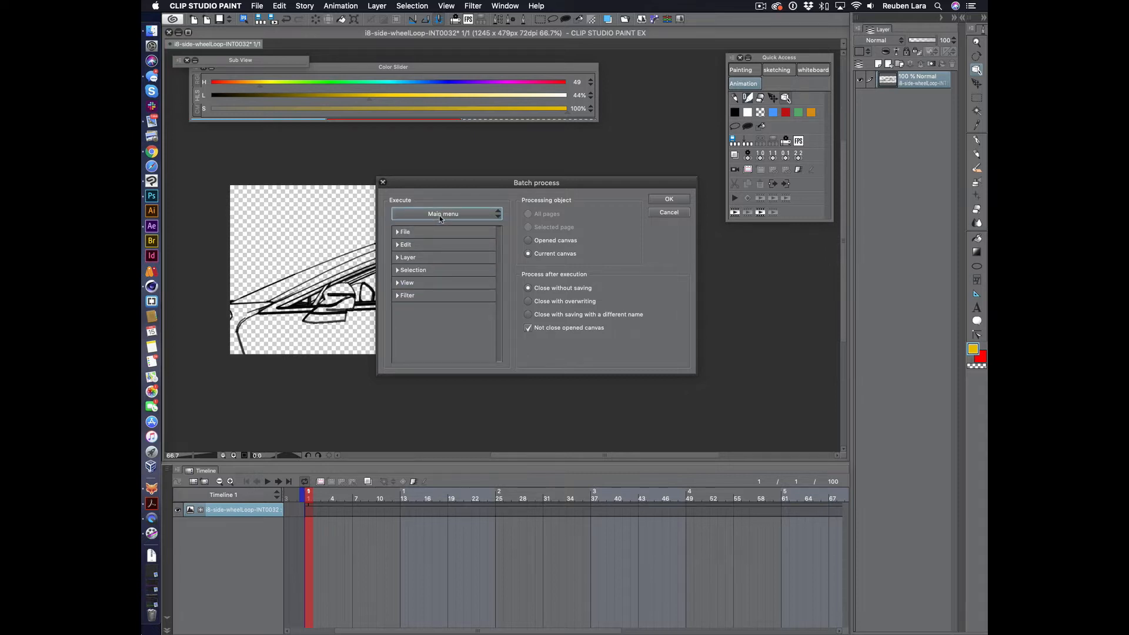
left_click(404, 232)
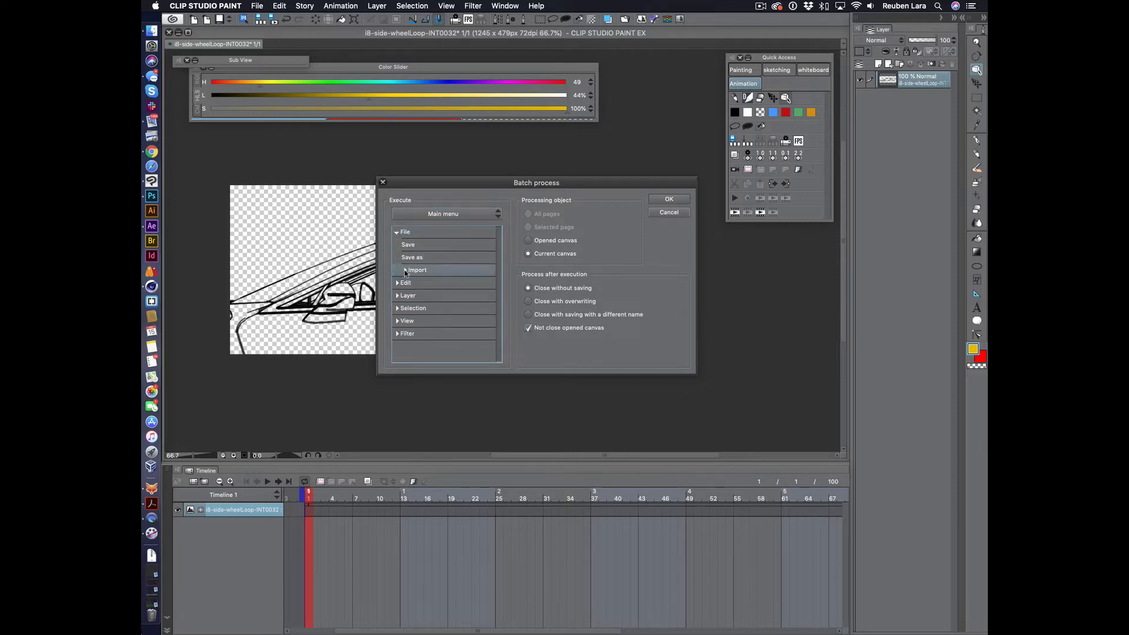
left_click(417, 269)
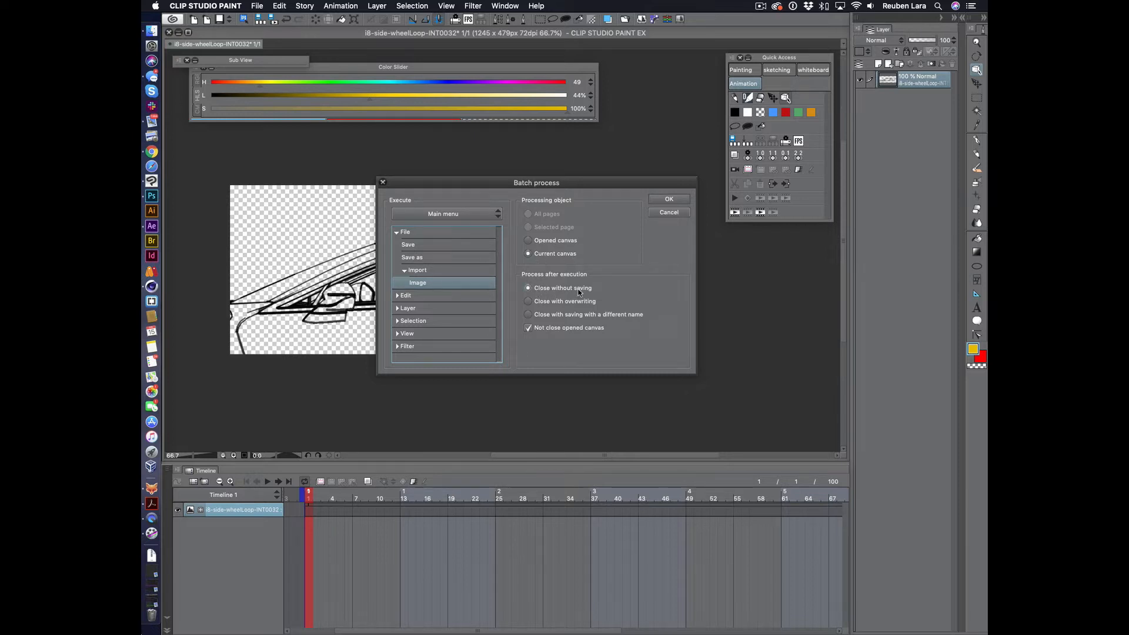
left_click(667, 199)
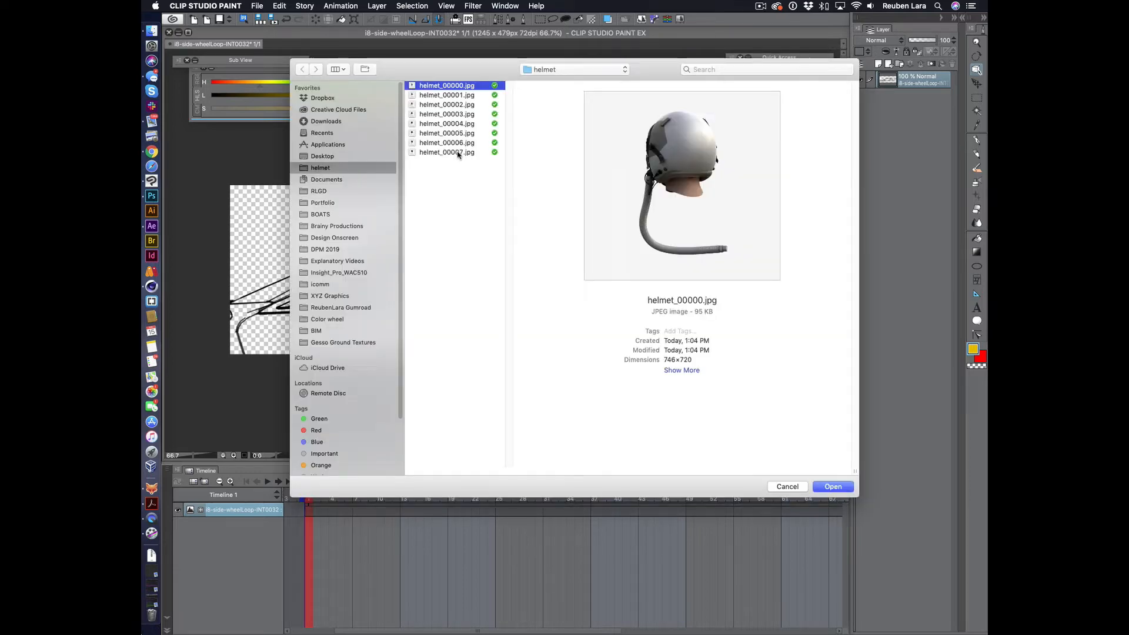
- Import helmet_00000 through helmet_00007 as layers in Folder 1 and select the first helmet layer
left_click(787, 486)
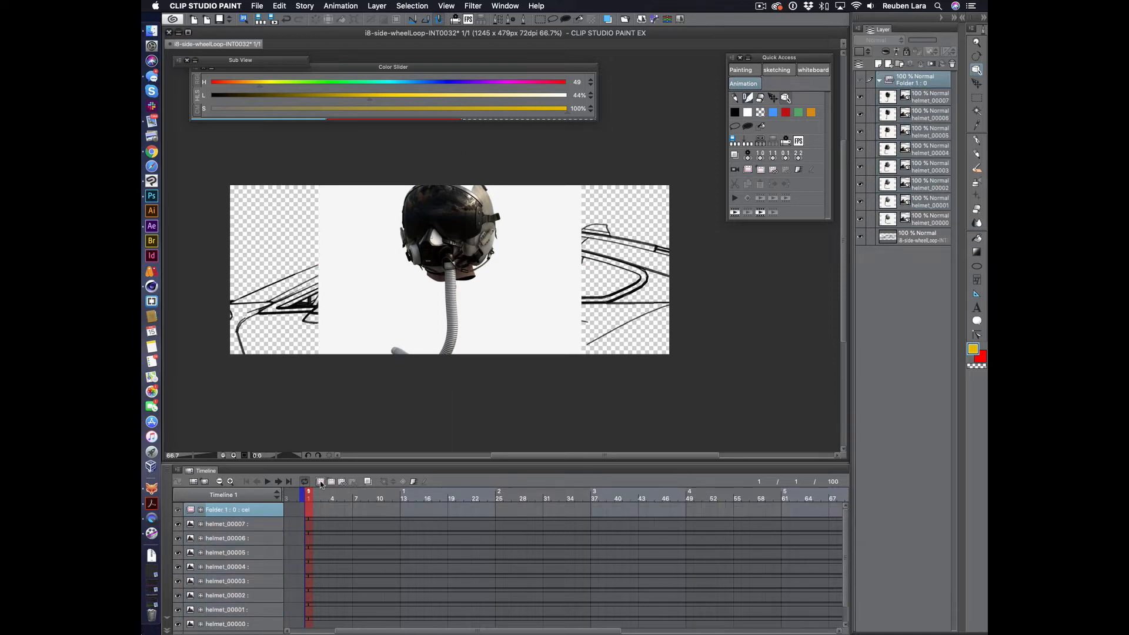
left_click(929, 98)
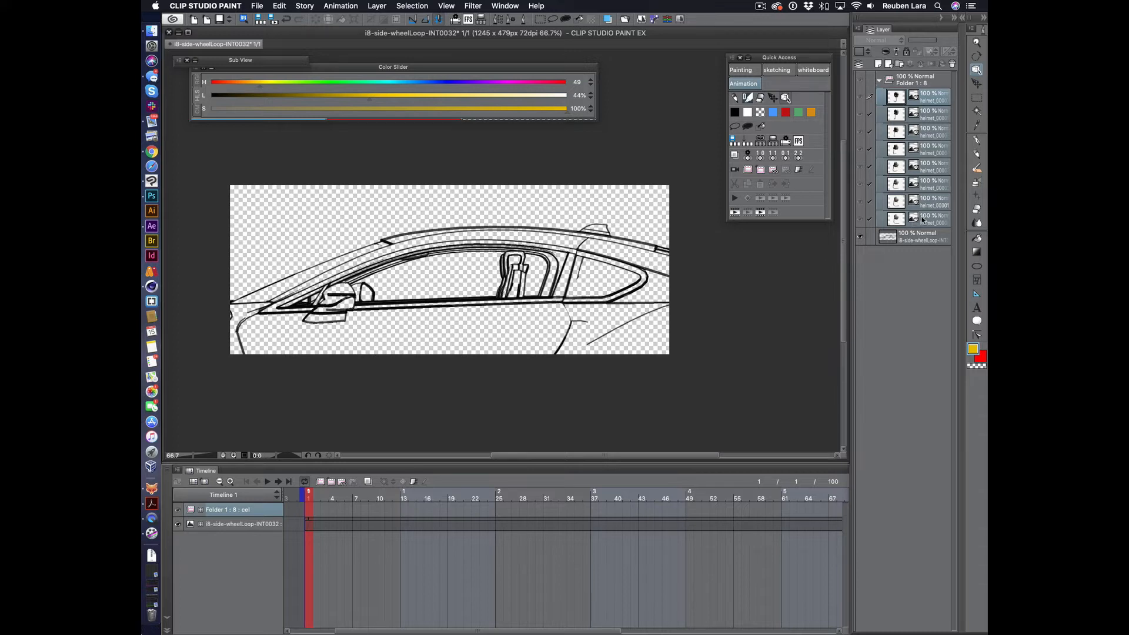
left_click(929, 168)
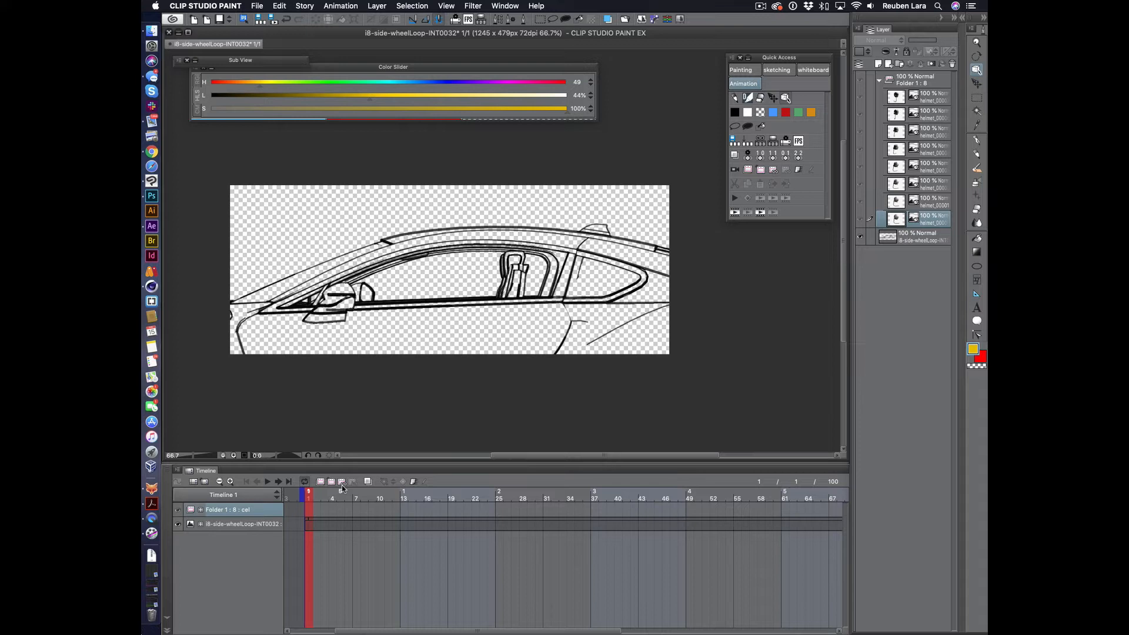
left_click(342, 481)
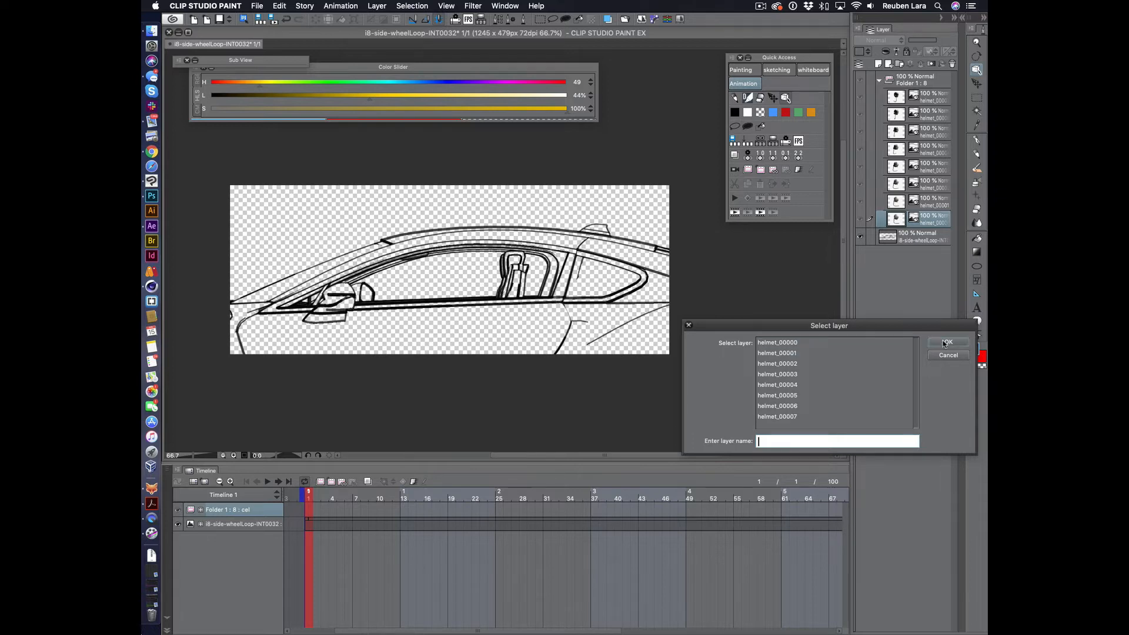
left_click(947, 343)
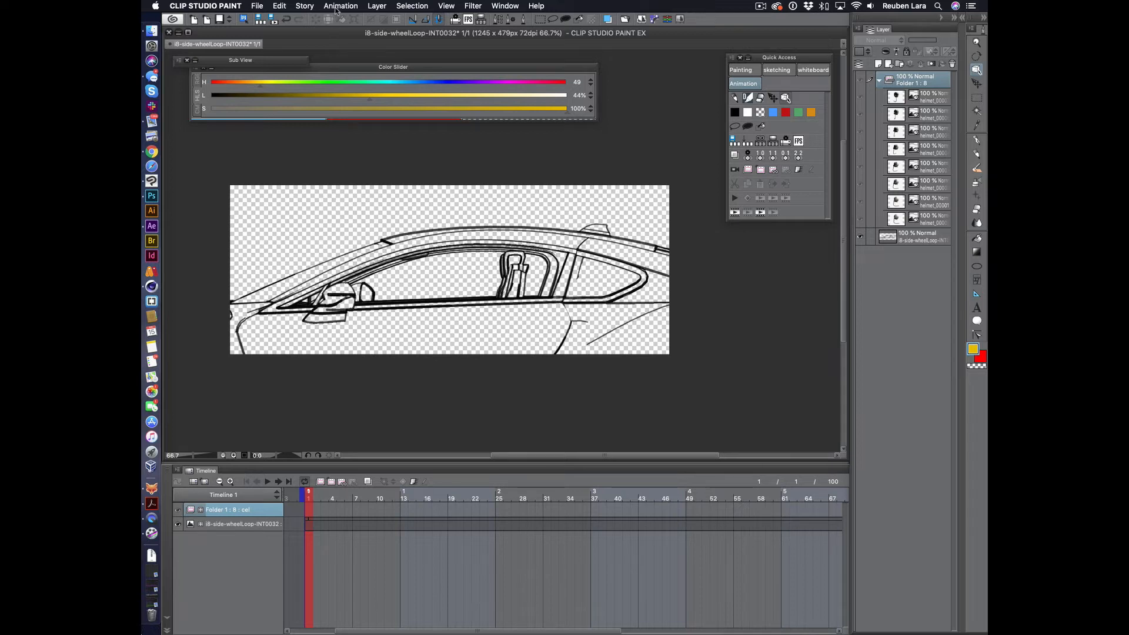
- Start Batch specify cels set to assign by existing animation cel name
left_click(341, 6)
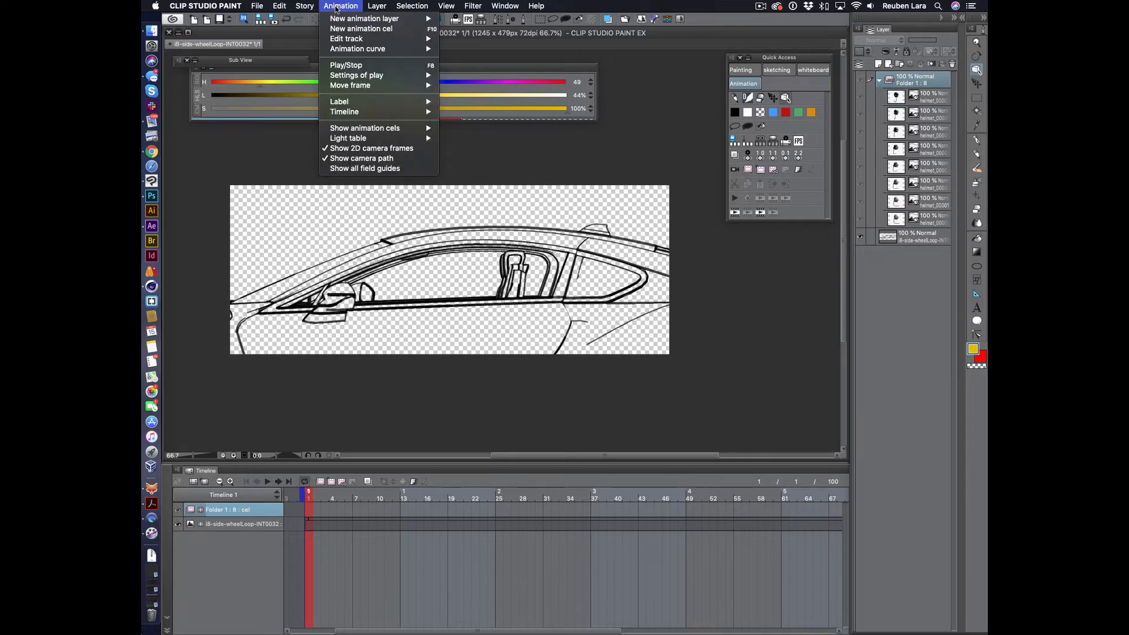
mouse_move(346, 38)
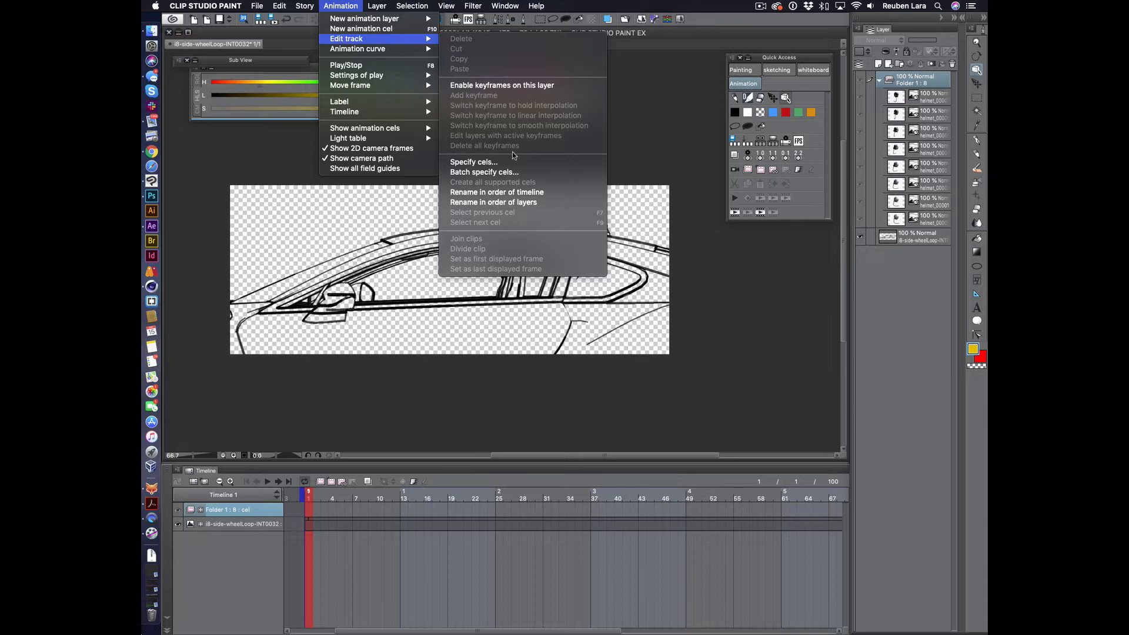
mouse_move(484, 171)
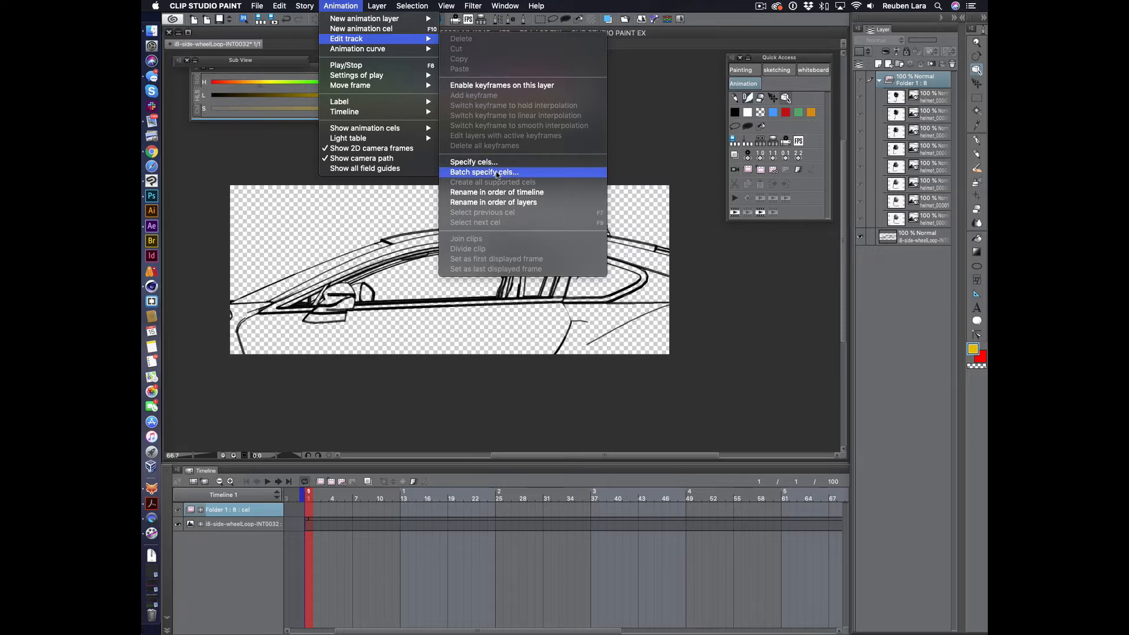
mouse_move(479, 162)
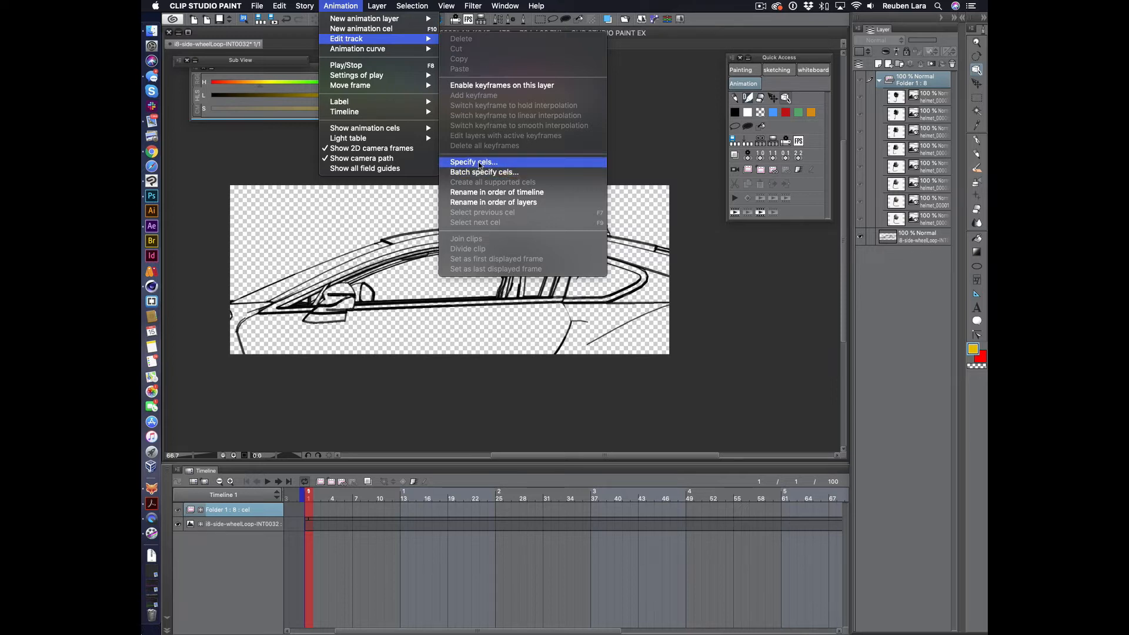
mouse_move(483, 172)
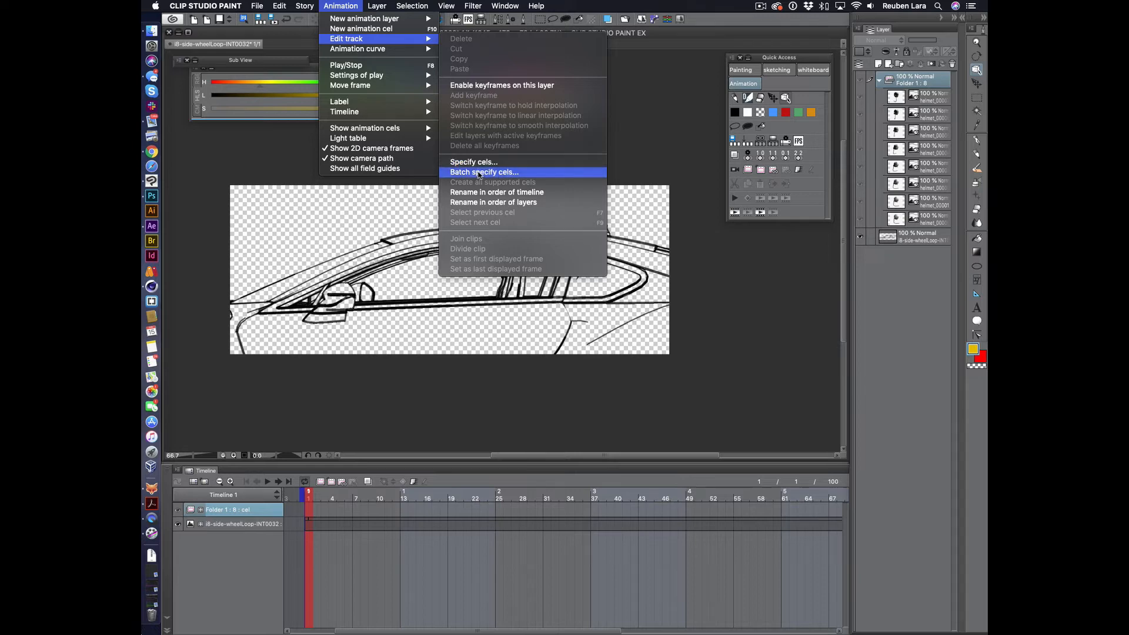
left_click(483, 172)
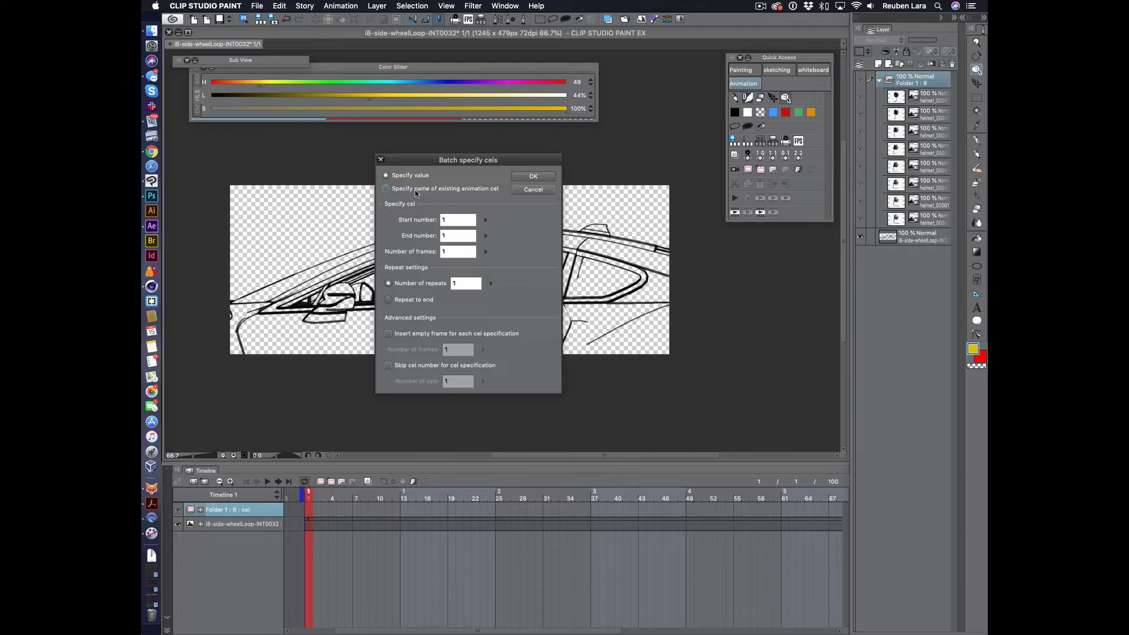
left_click(386, 189)
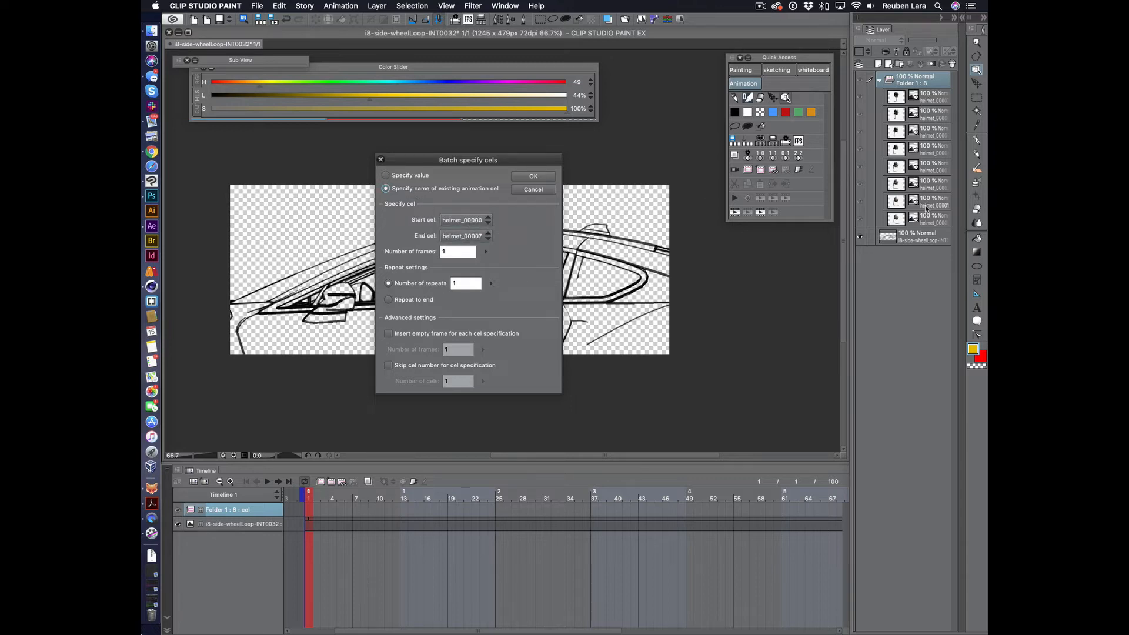
- Set the start cel to helmet_00000 and the end cel to helmet_00007
left_click(487, 219)
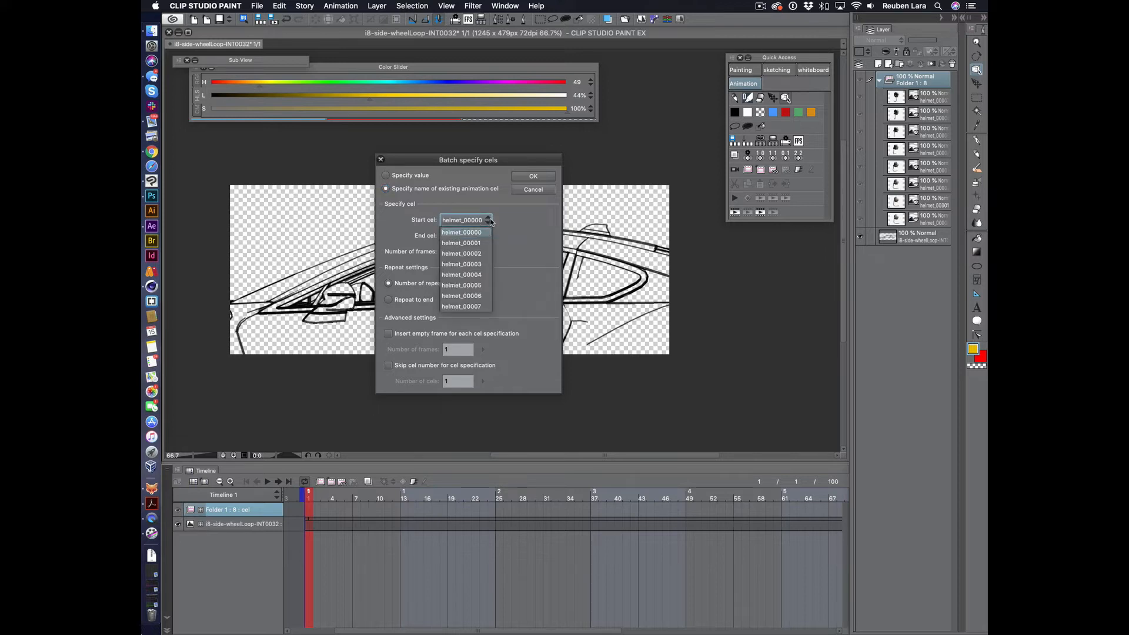
left_click(488, 235)
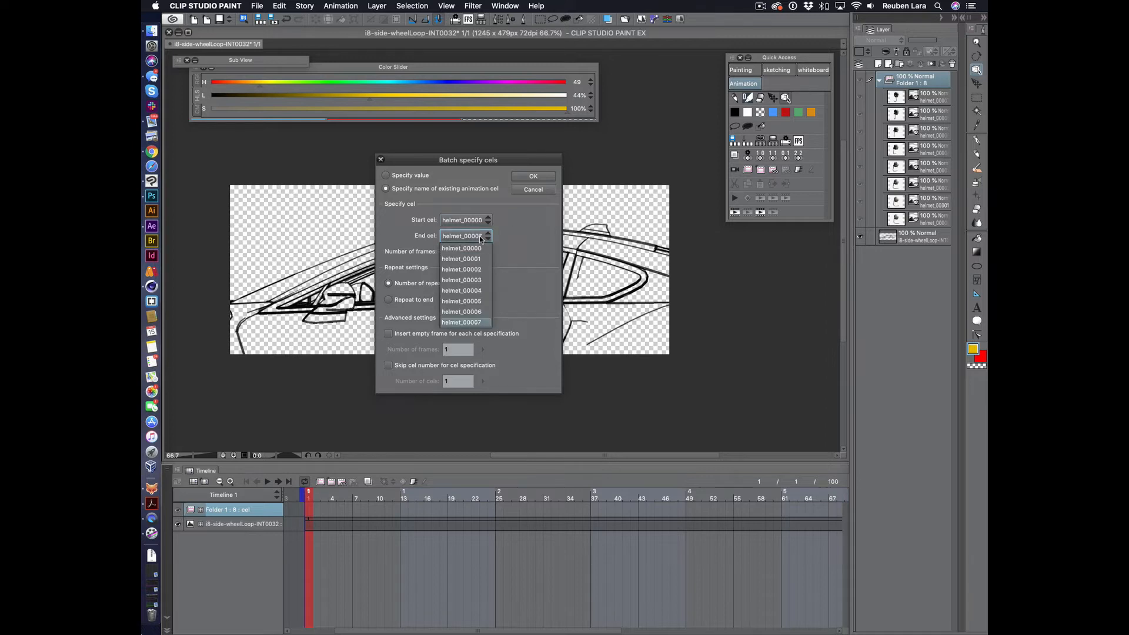
left_click(462, 322)
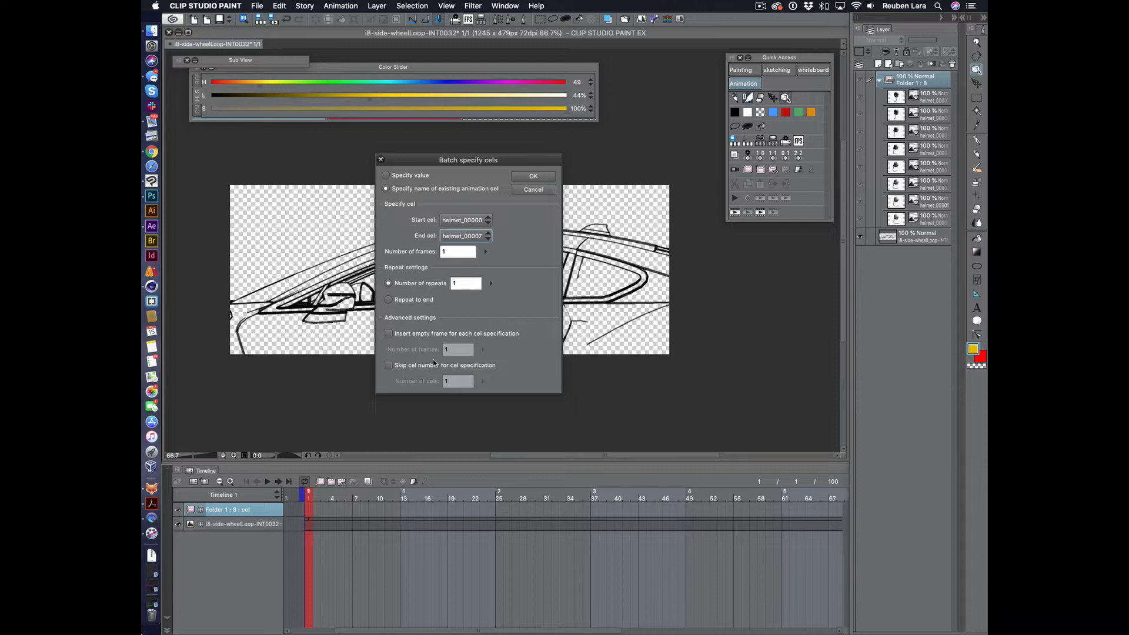
mouse_move(533, 236)
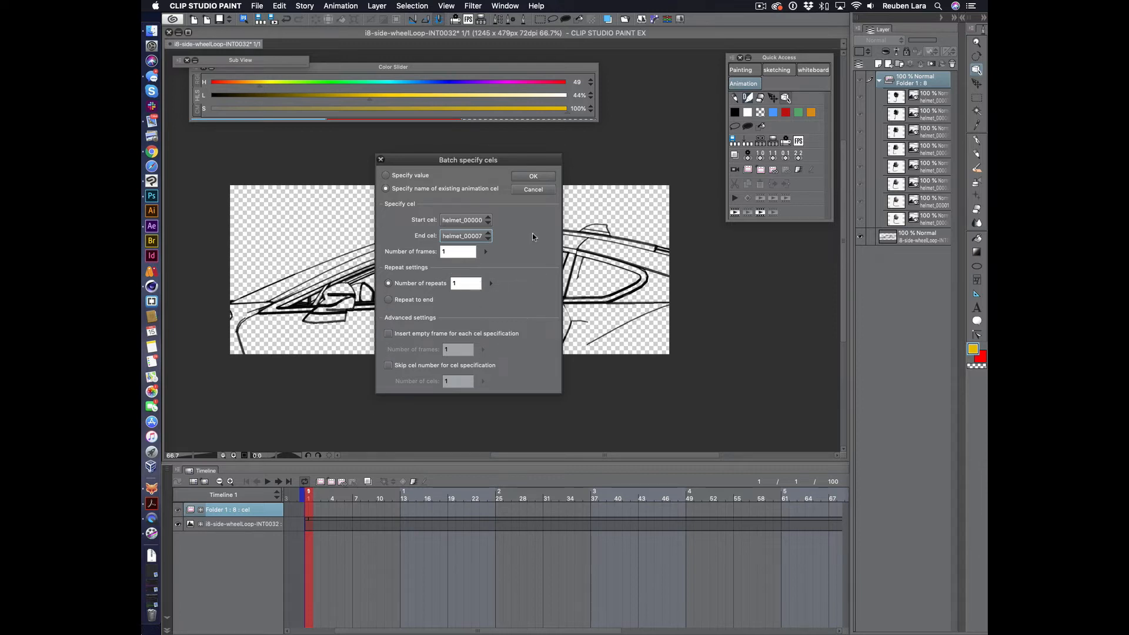
- Apply the batch cel assignment across frames 1–8 and check frames on the timeline
left_click(533, 175)
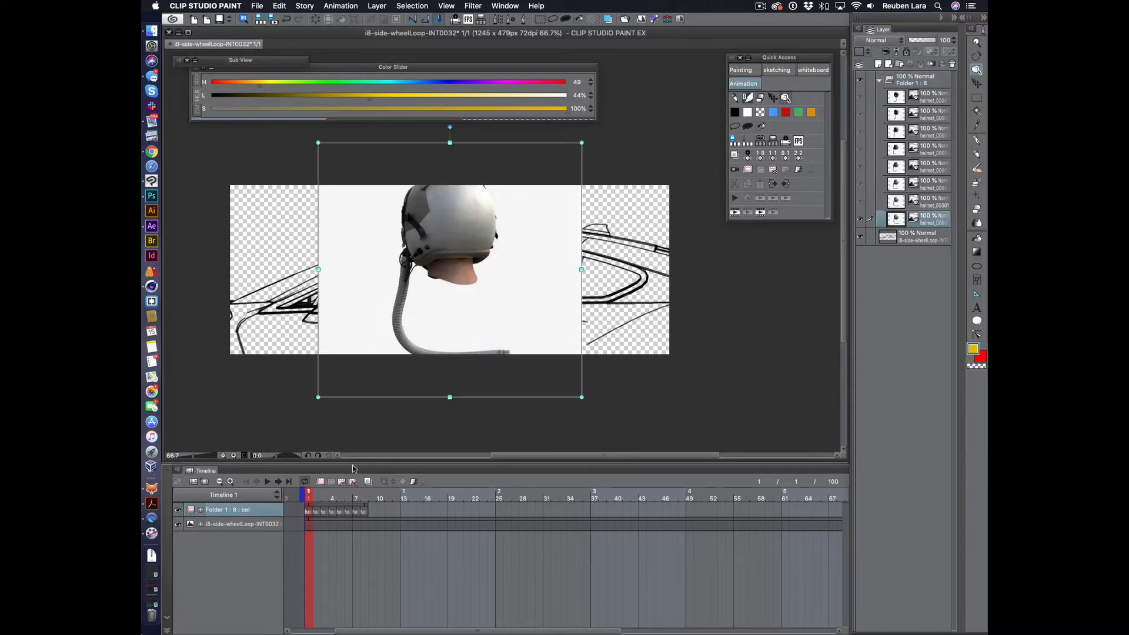
left_click(340, 497)
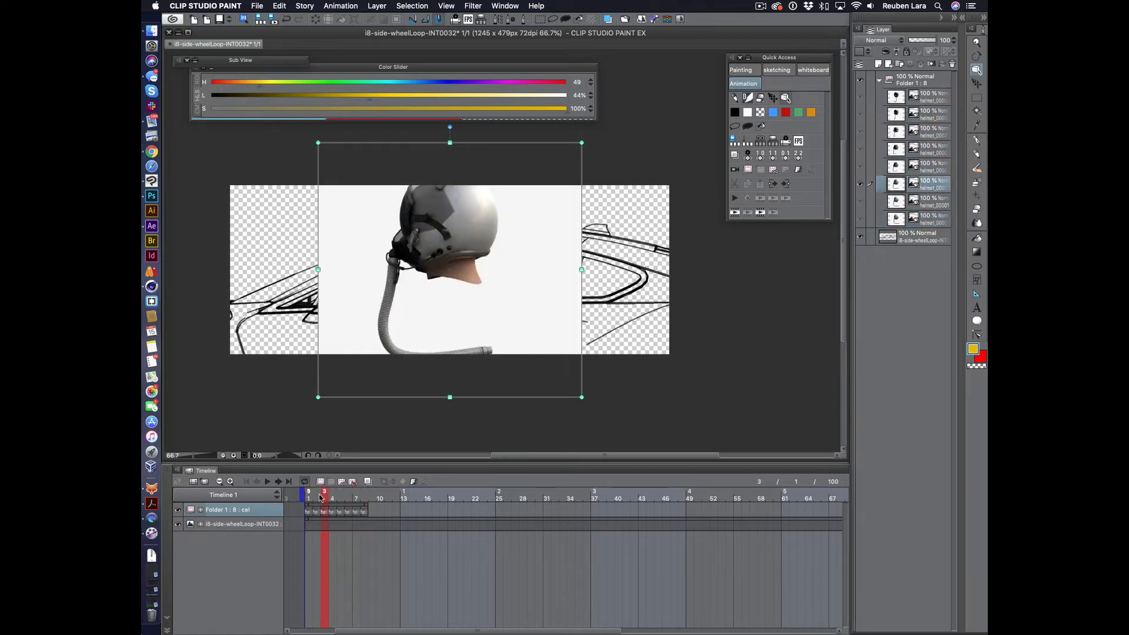
left_click(363, 497)
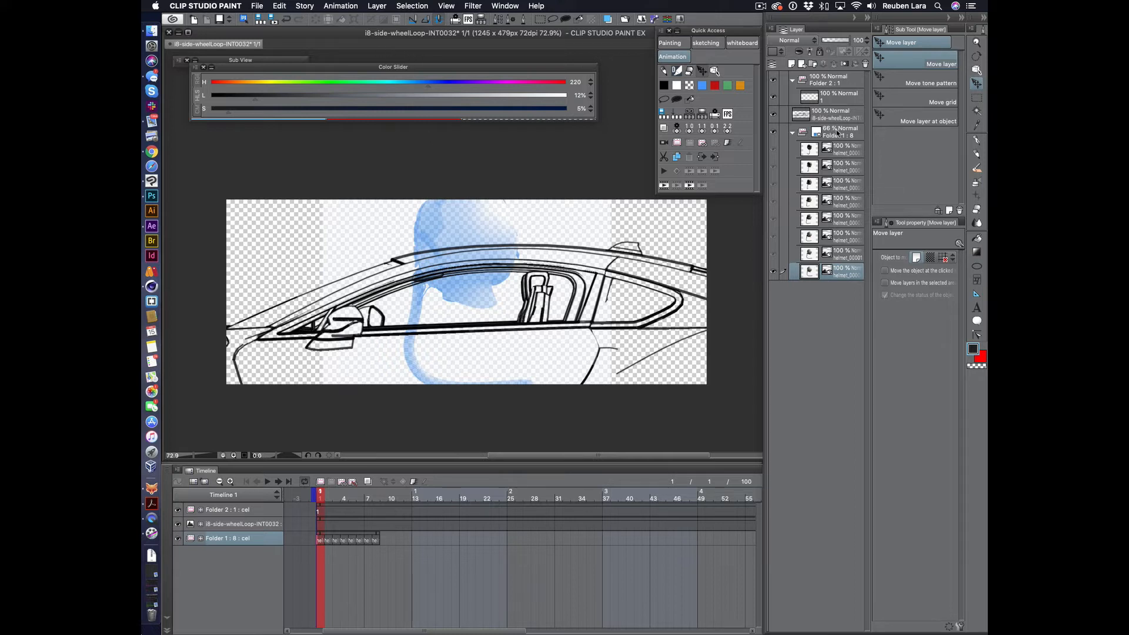
- Rename the helmet cels in order of layers so they number 1 through 8
left_click(341, 6)
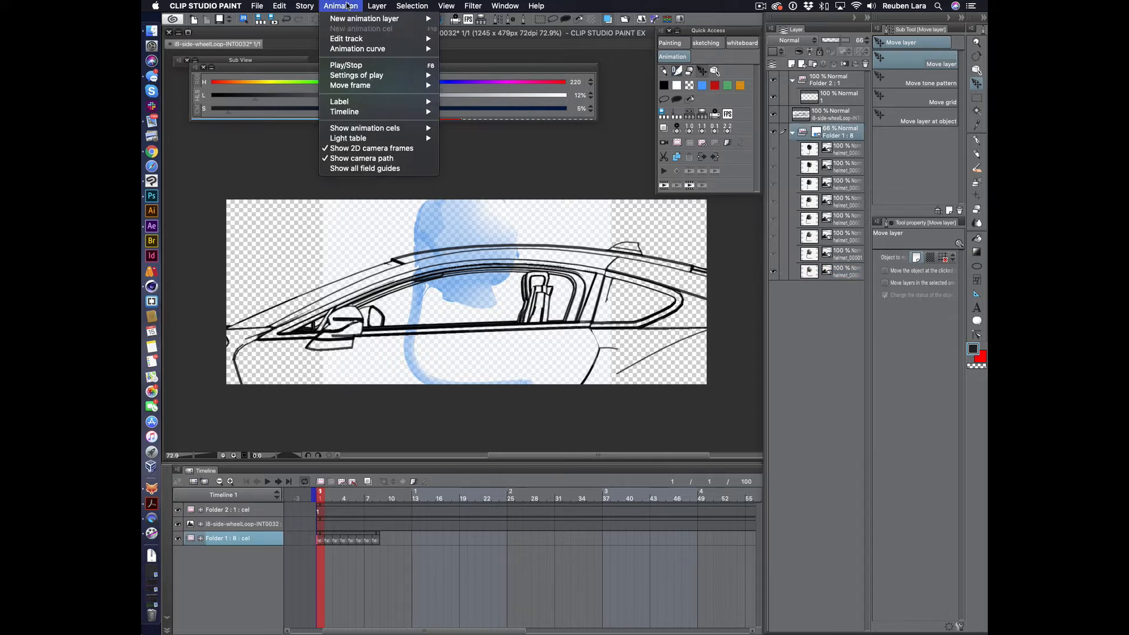
mouse_move(346, 37)
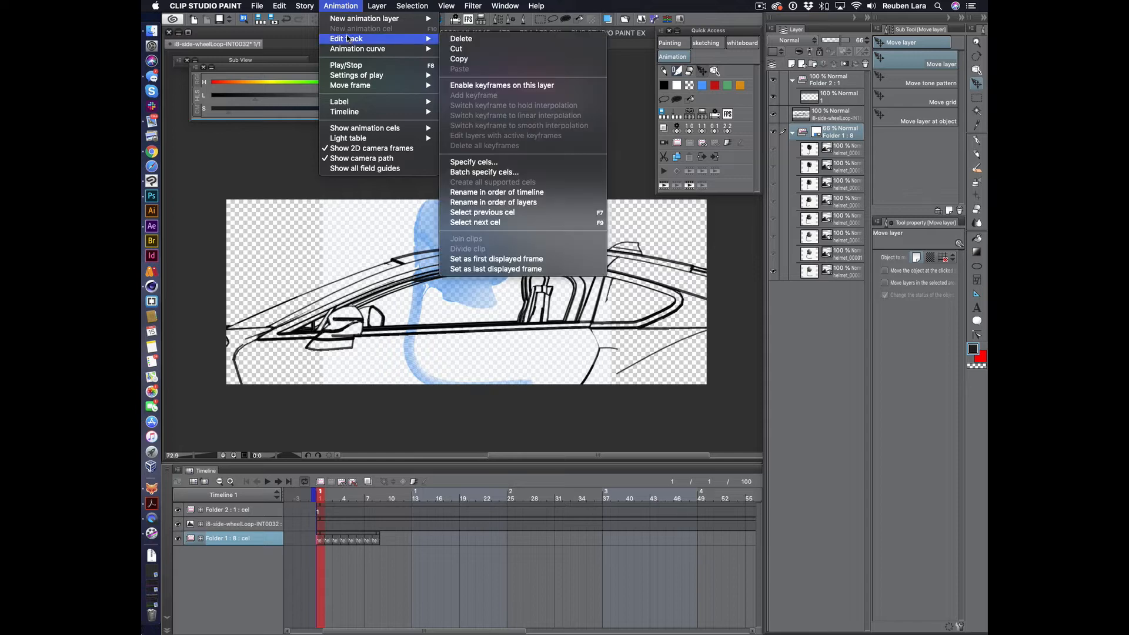
mouse_move(521, 202)
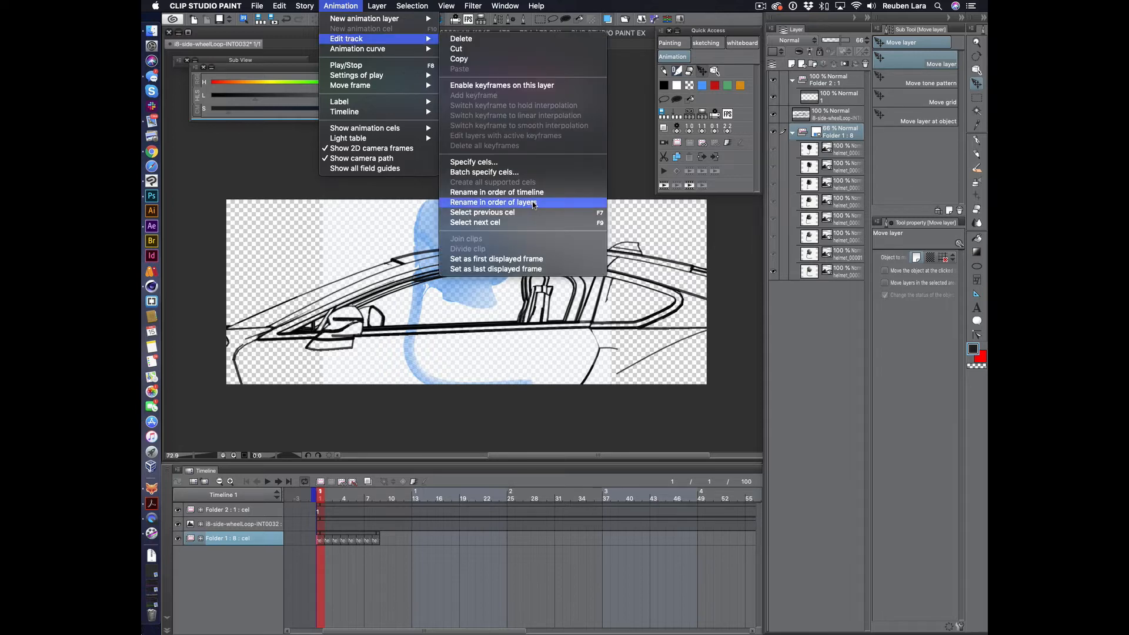
left_click(496, 202)
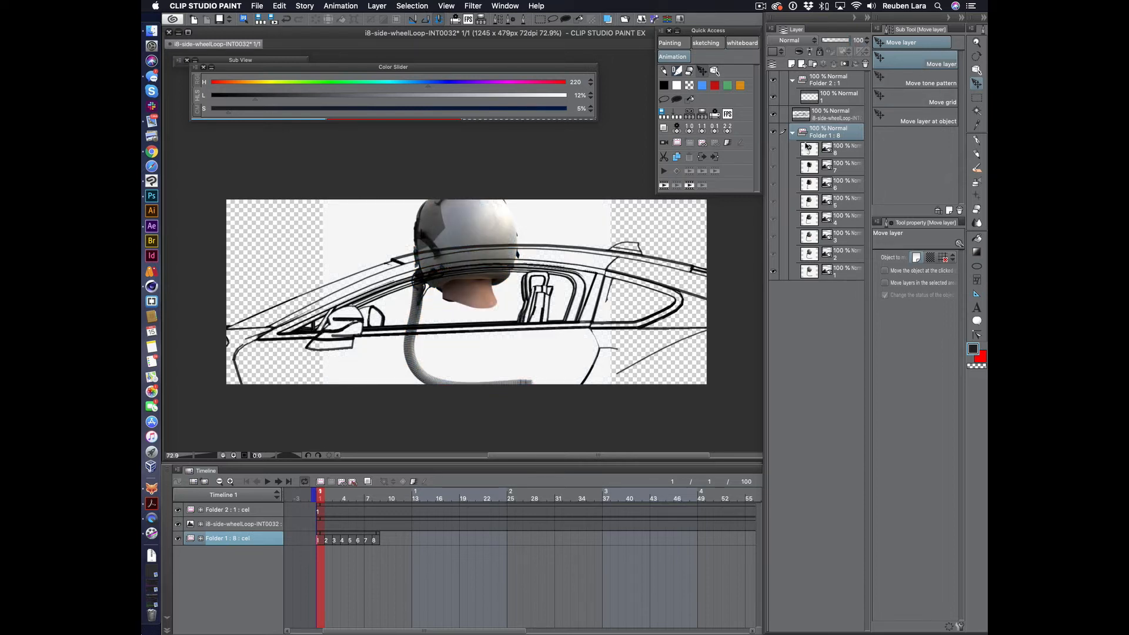
- Nudge the helmet image upward to sit within the car's side window
left_click_drag(469, 288, 468, 267)
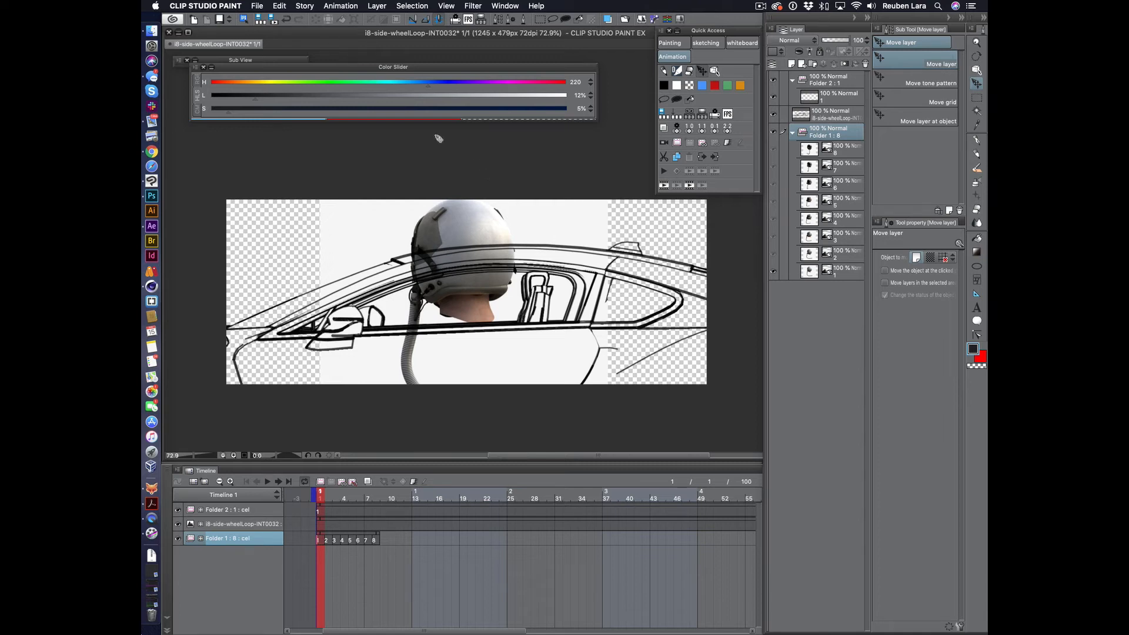
mouse_move(493, 228)
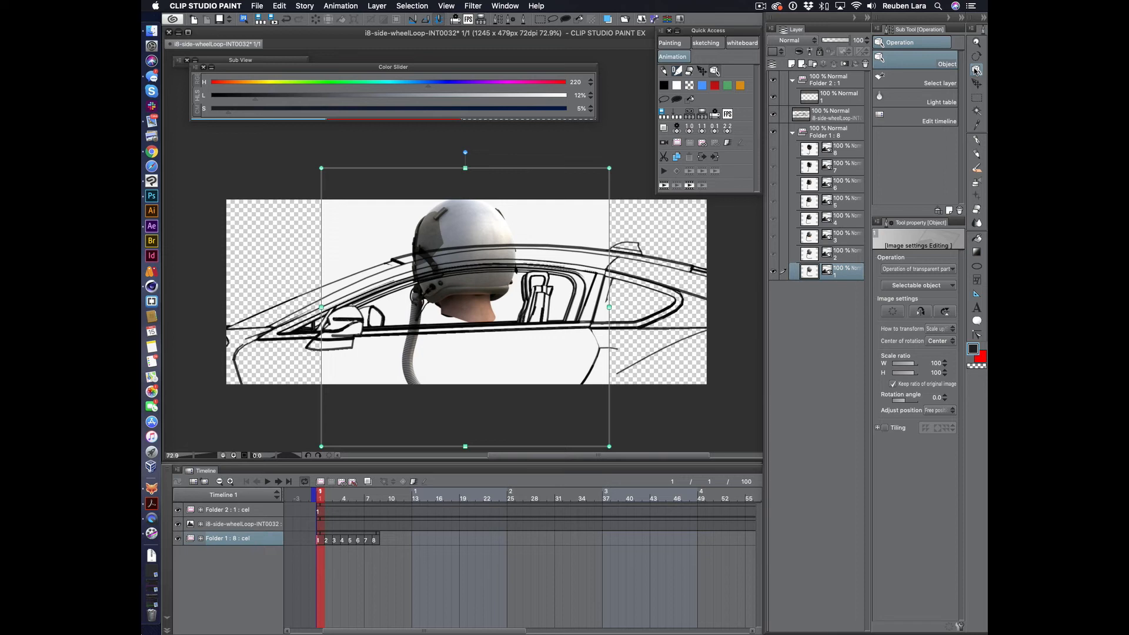
mouse_move(529, 256)
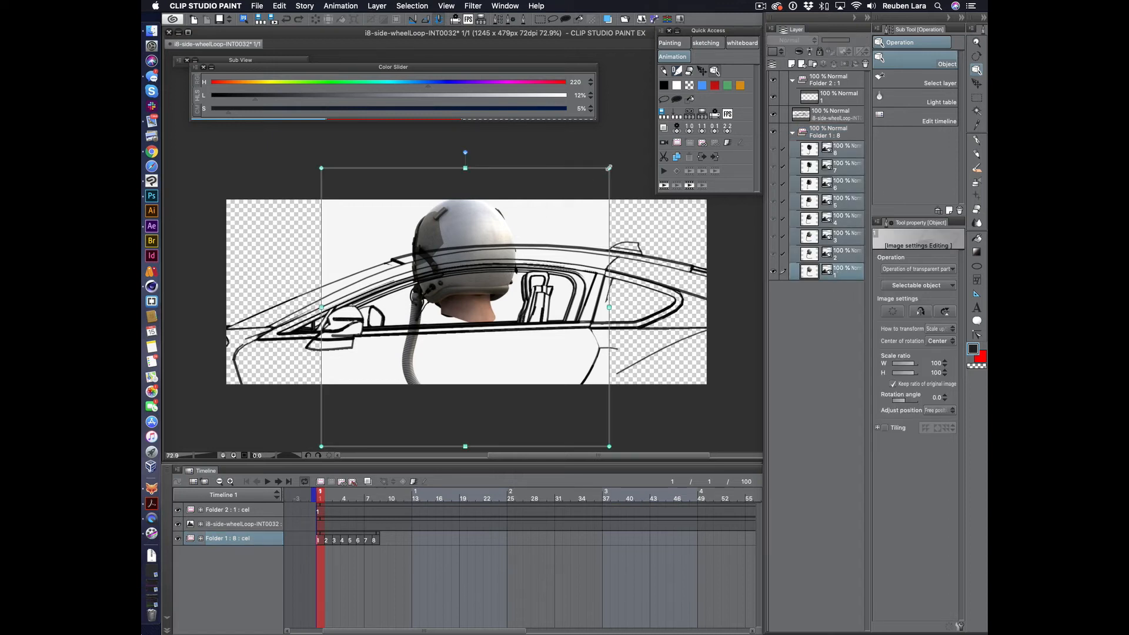
- Drag-select all eight helmet layers in the Layer palette for rasterizing
left_click_drag(608, 168, 525, 250)
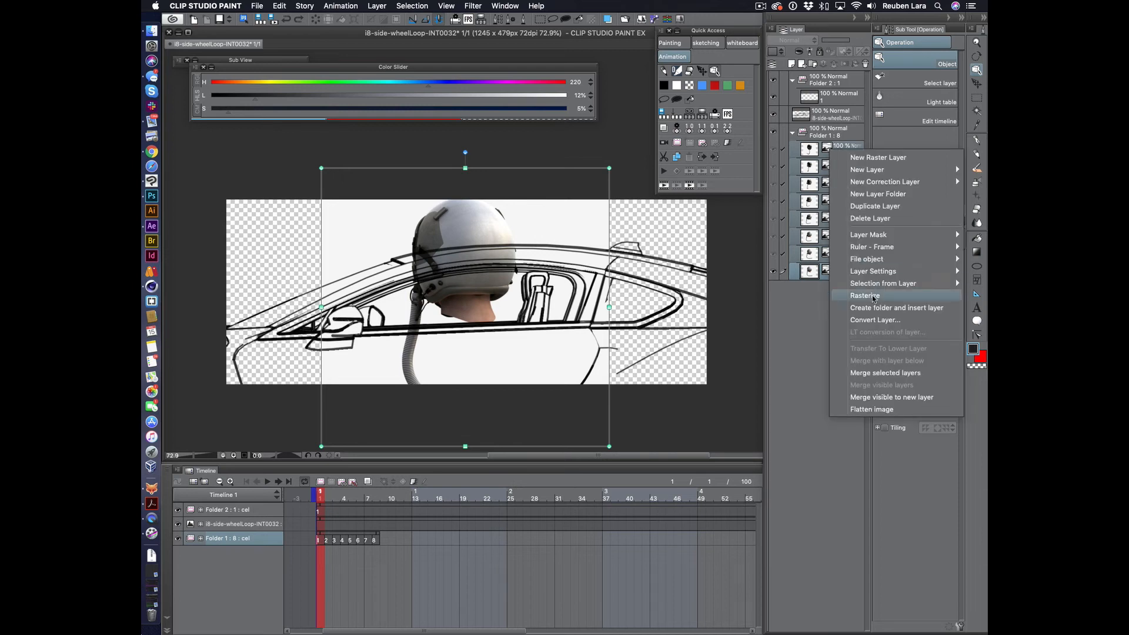
- Rasterize the eight helmet layers in Folder 1 and return to frame 1 of the timeline
left_click(864, 296)
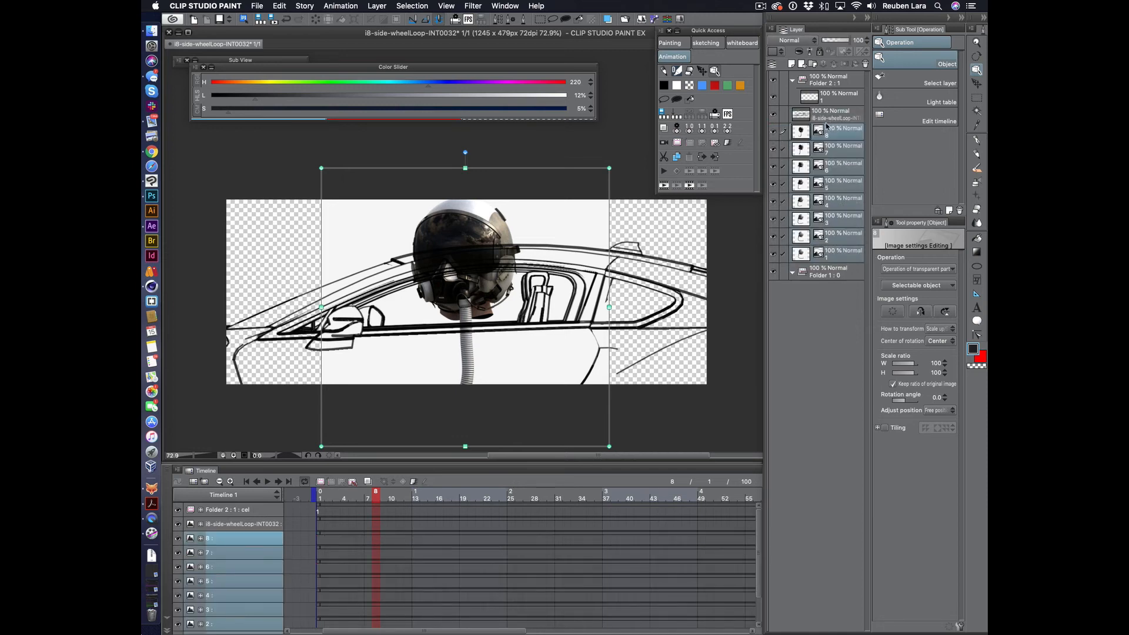
right_click(829, 129)
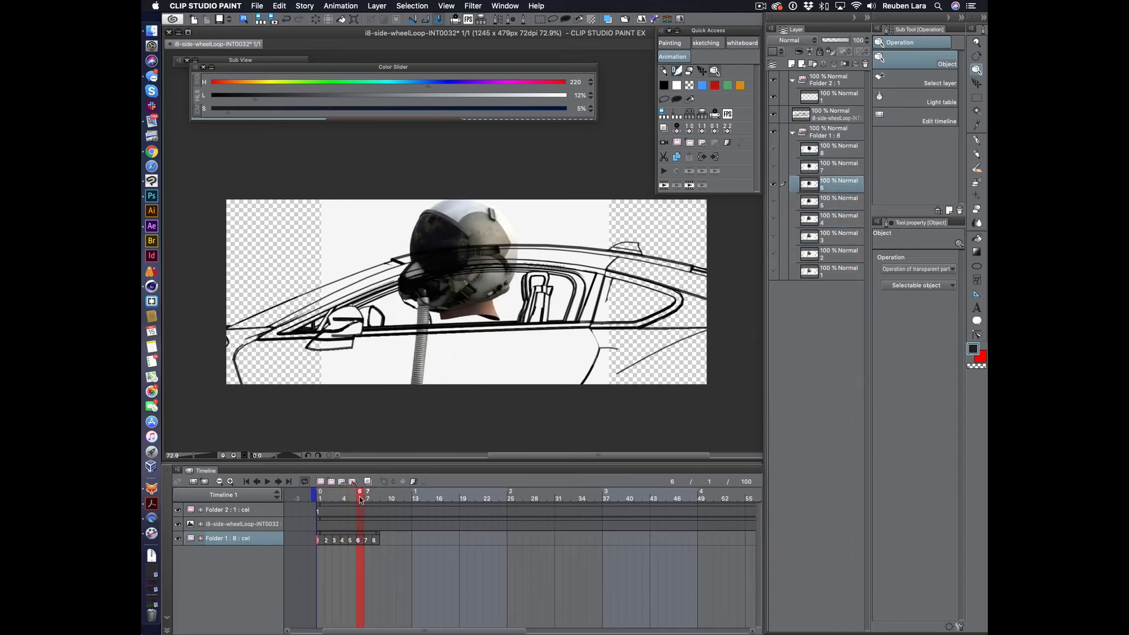
left_click(335, 495)
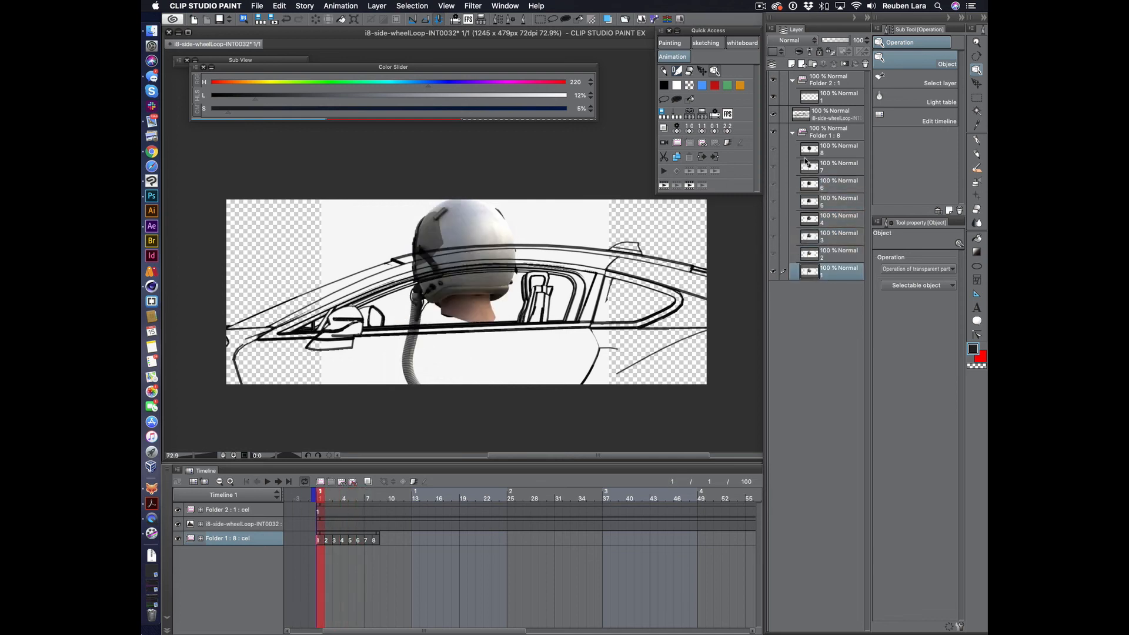
- Scale all helmet layers to 52% and position them inside the car window
left_click(828, 133)
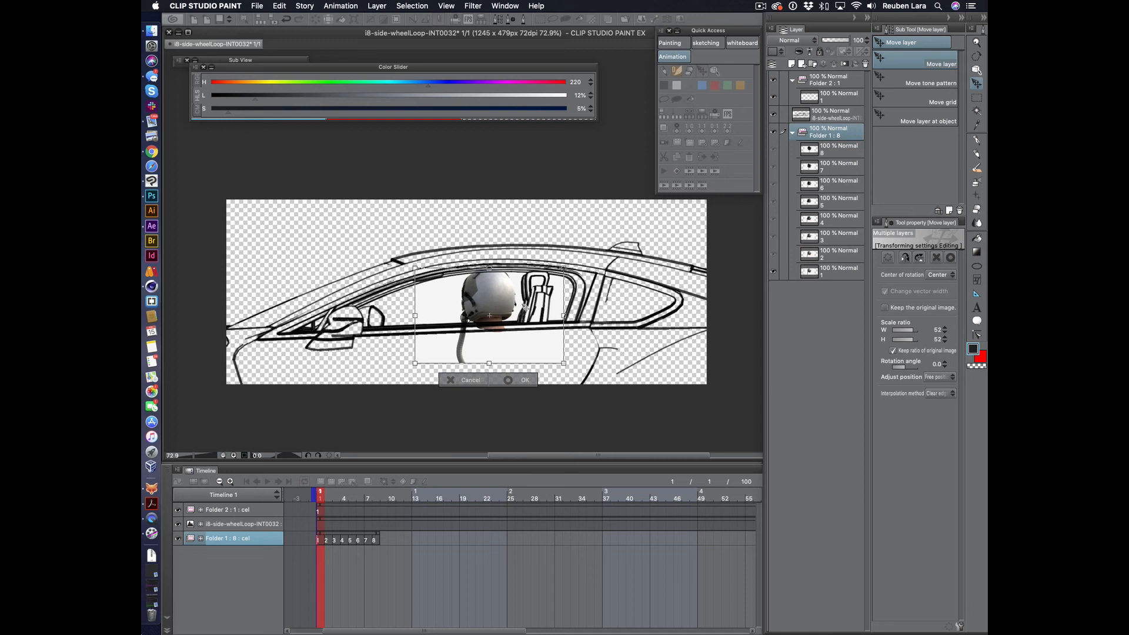
left_click_drag(489, 317, 493, 302)
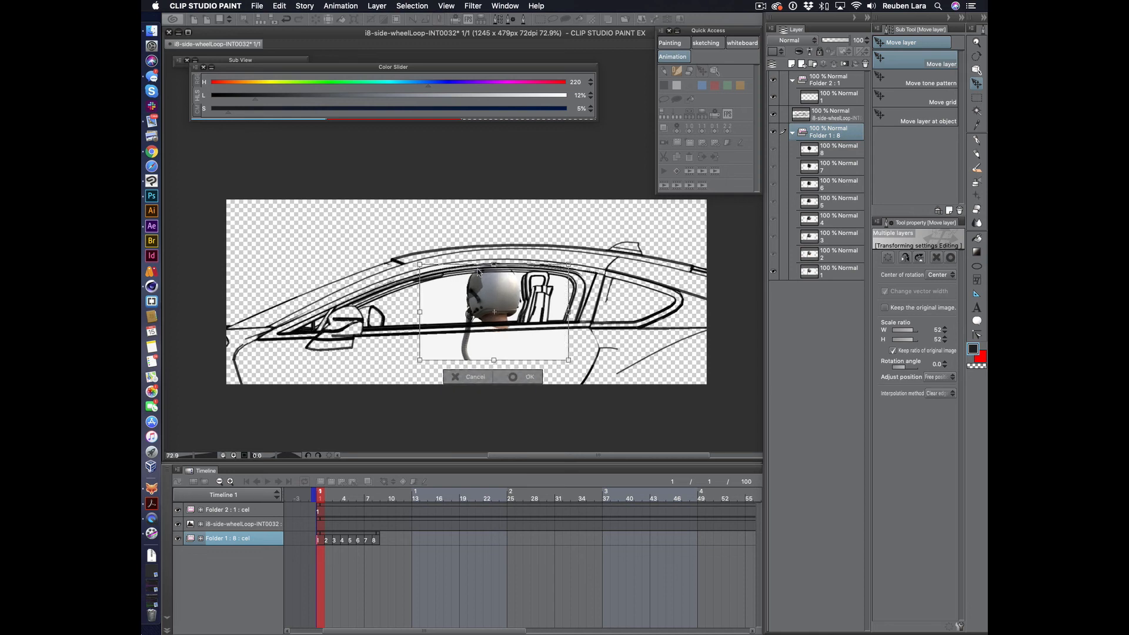
left_click(529, 376)
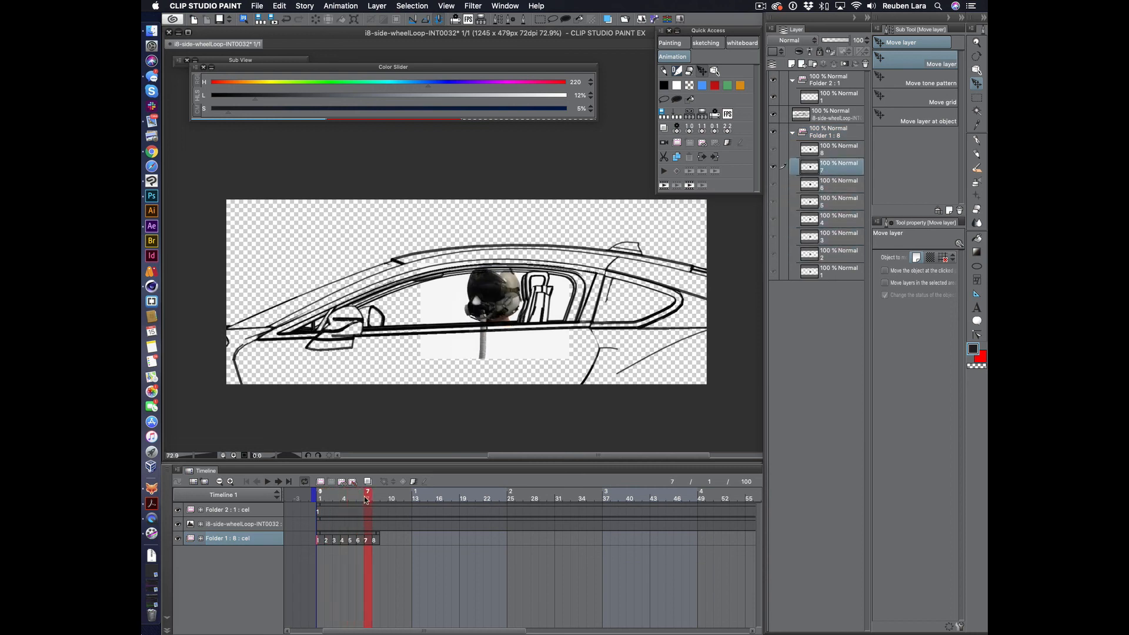
- Scrub frames 3 through 8 to verify each shrunken helmet sits in the window
left_click(336, 493)
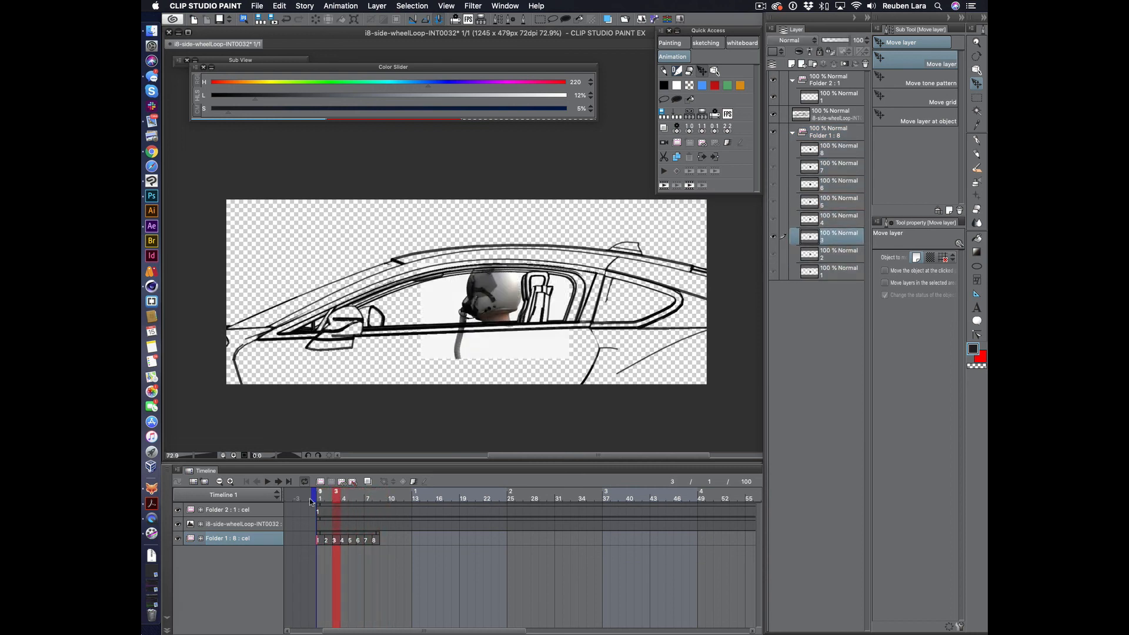
left_click(383, 494)
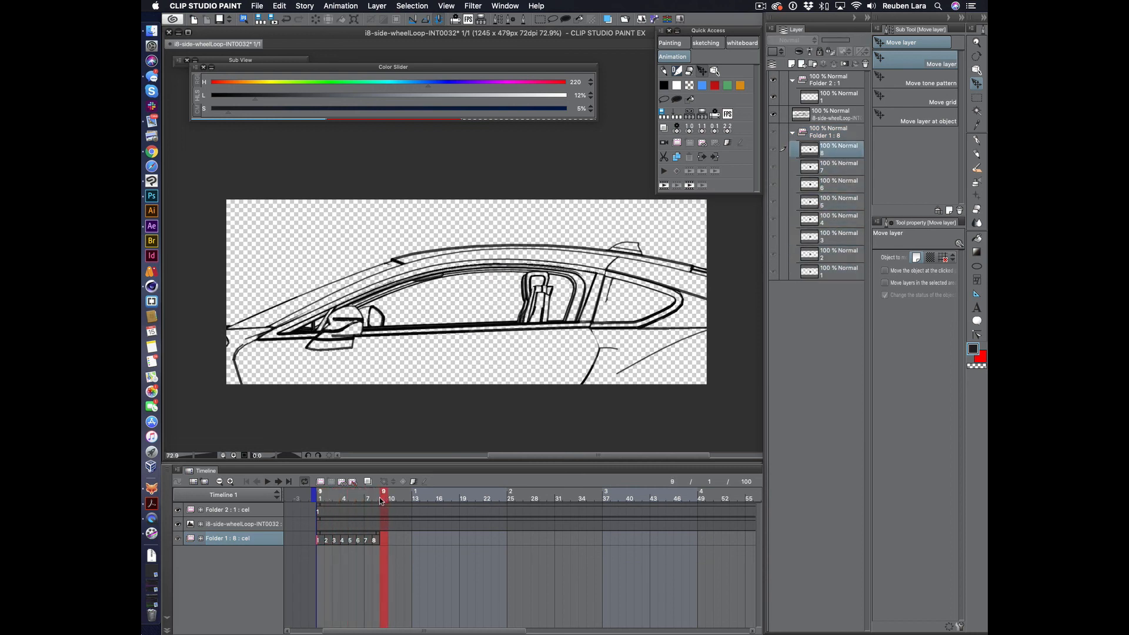
left_click(374, 495)
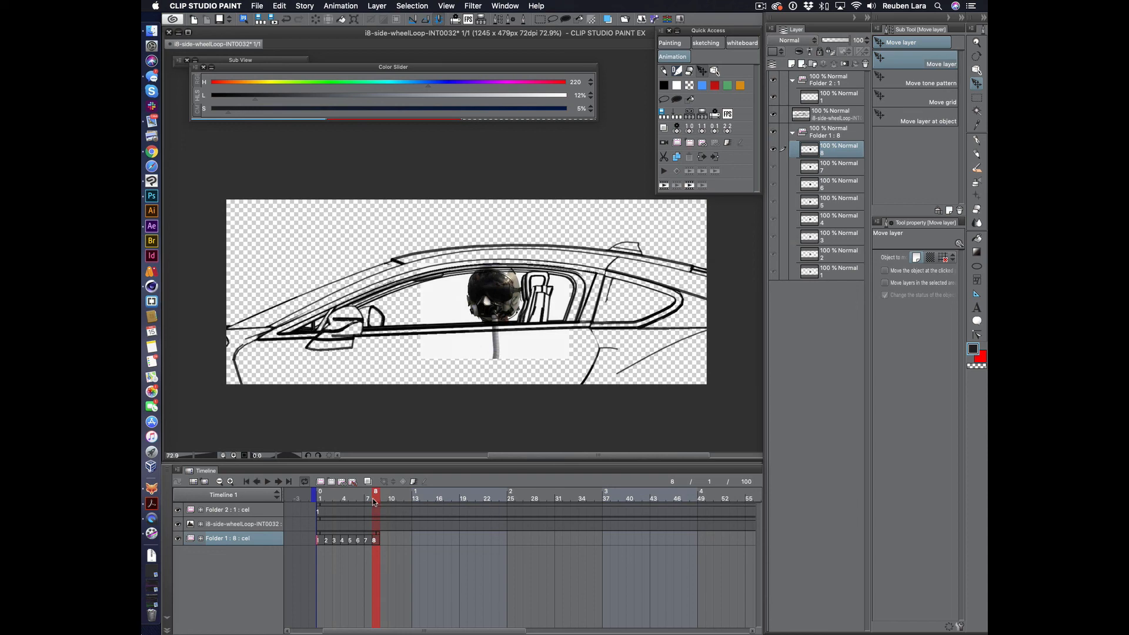